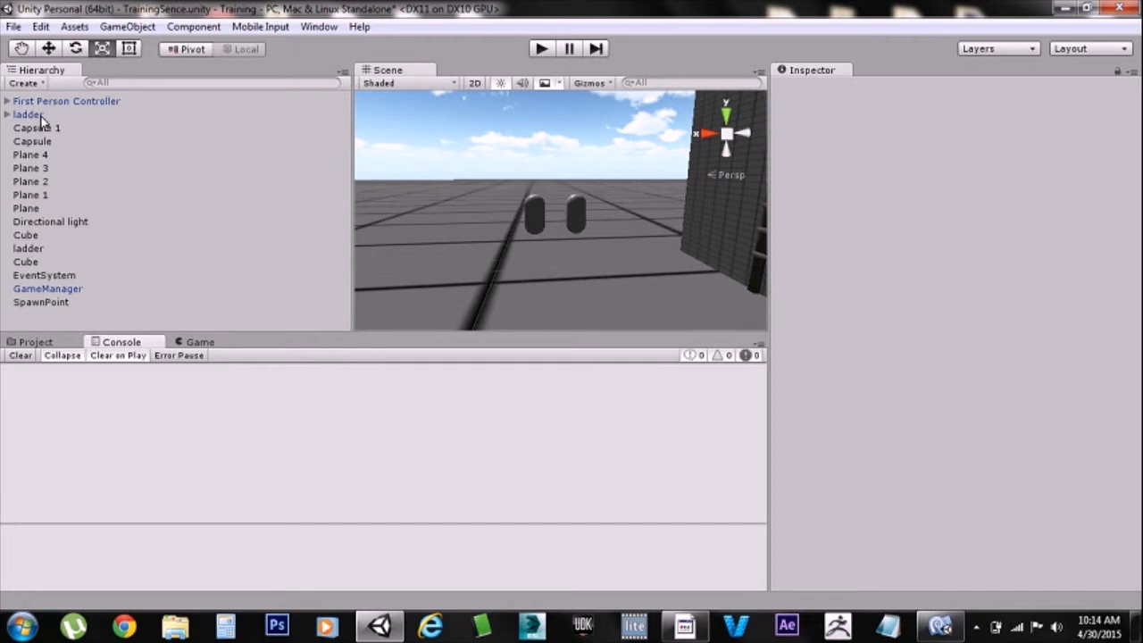
- Select the Grenade prefab in Assets > Prefabs to show its script settings in the Inspector
left_click(36, 343)
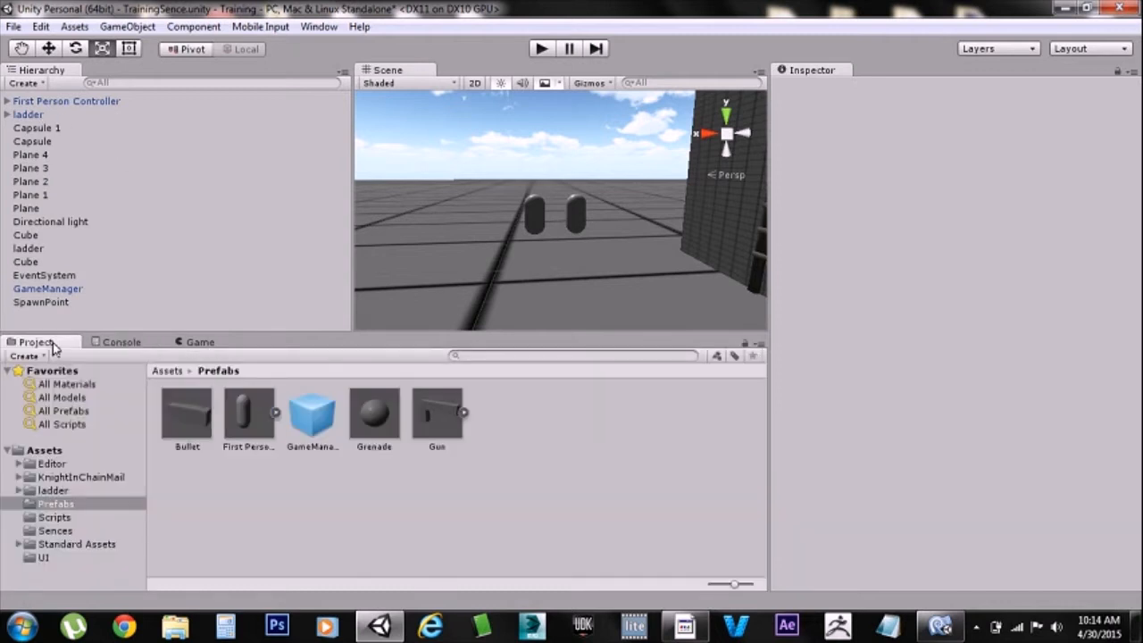
mouse_move(304, 465)
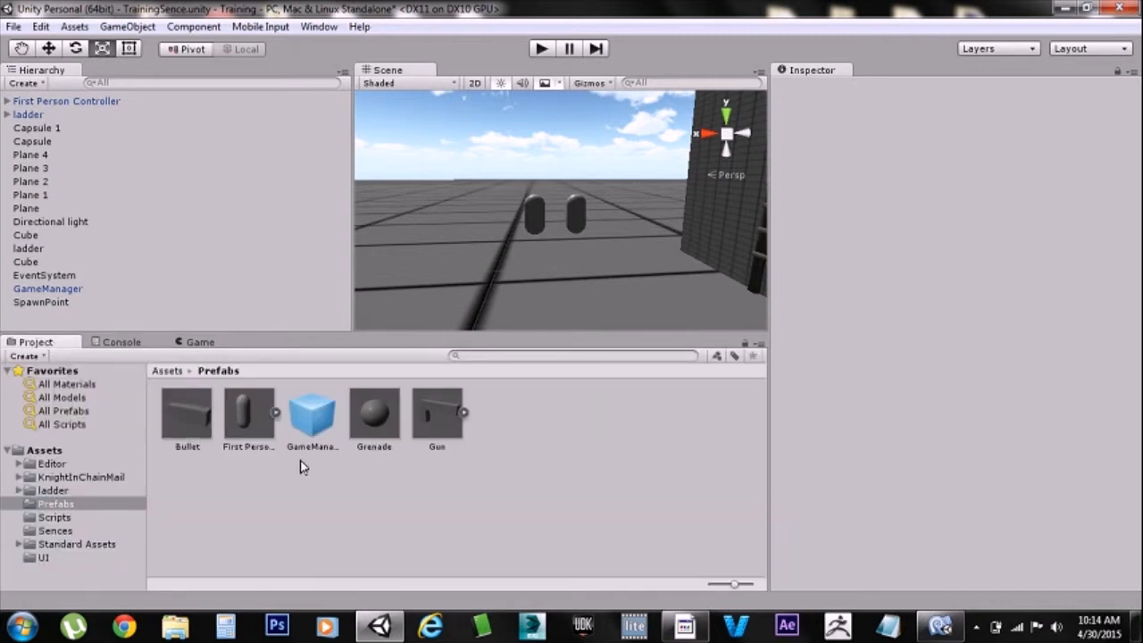
left_click(374, 415)
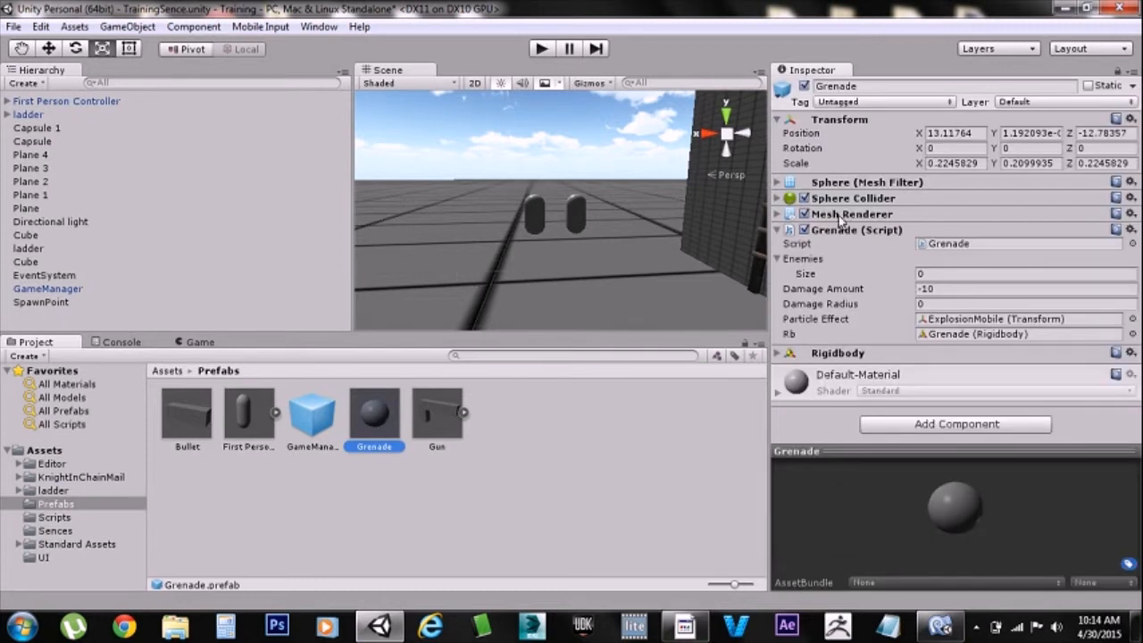
mouse_move(557, 79)
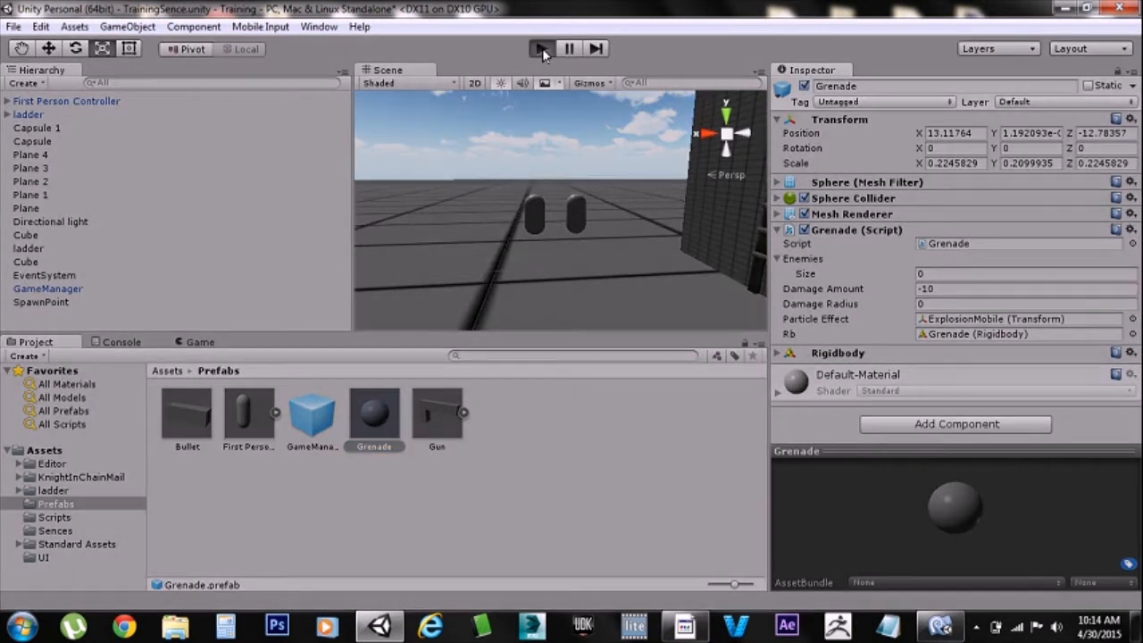
- Start the scene running in play mode
left_click(542, 48)
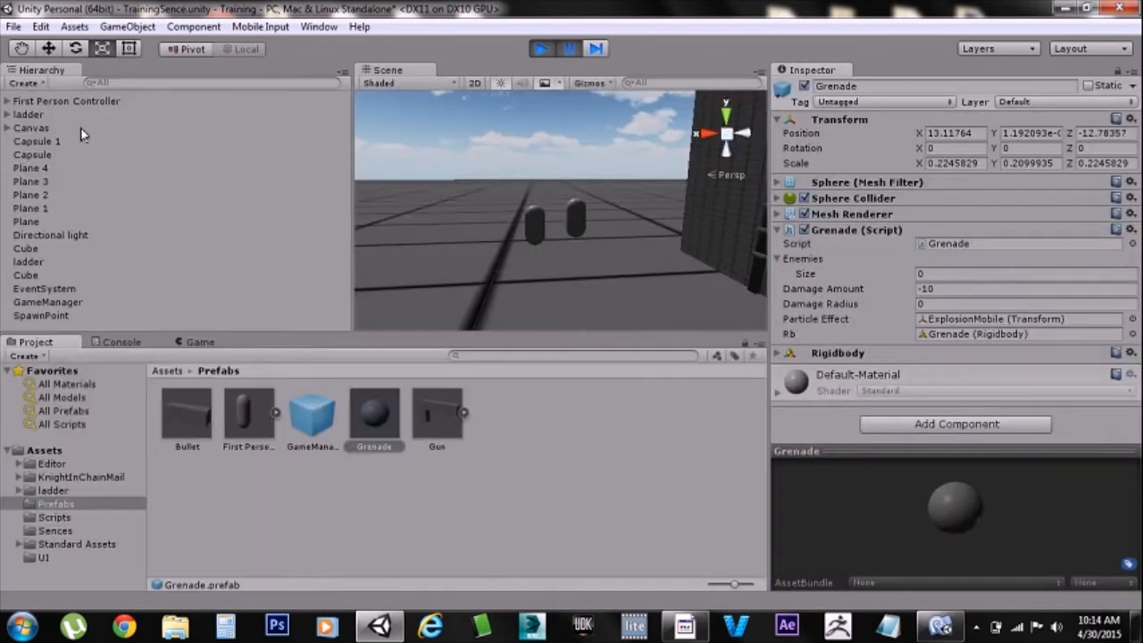
- Compare the Healthbar script values on Capsule 1 and the other Capsule
left_click(36, 141)
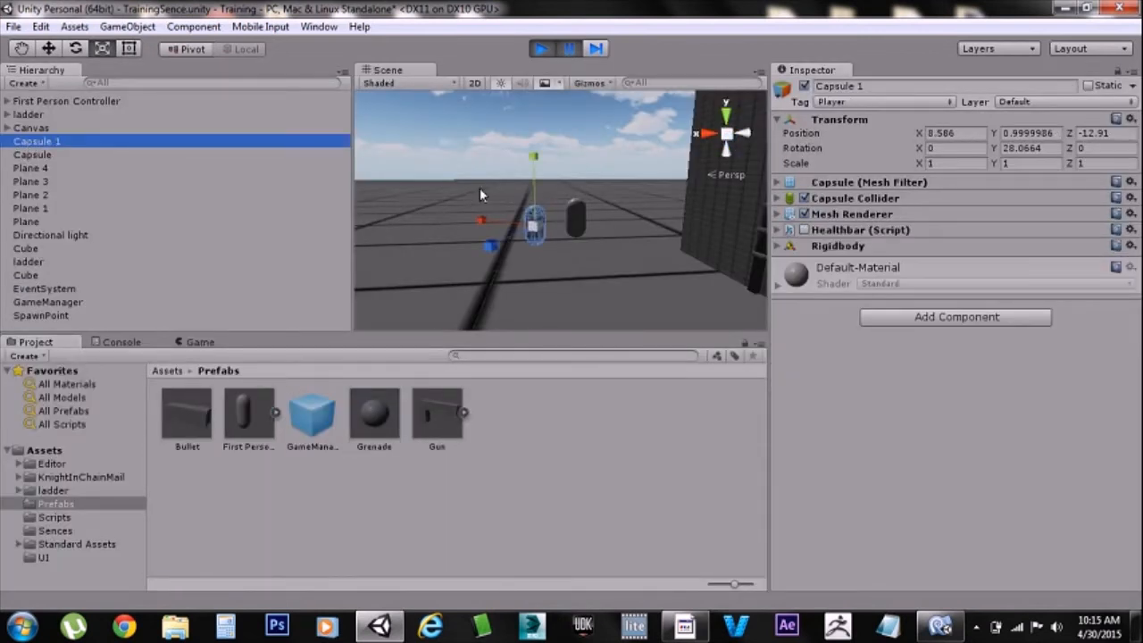
left_click(779, 229)
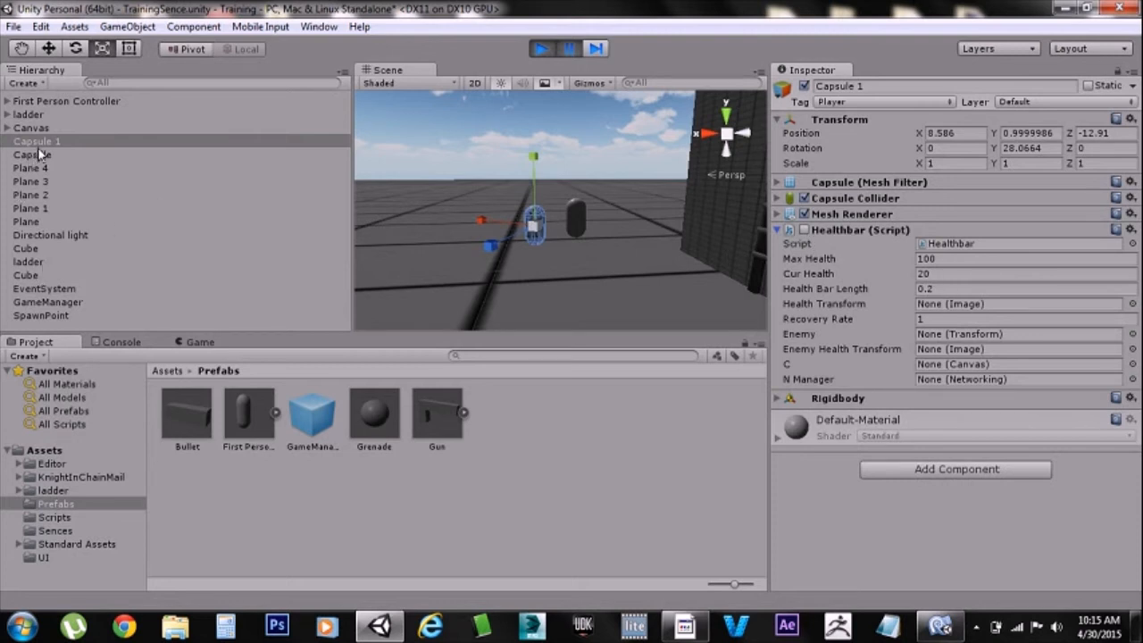
left_click(32, 153)
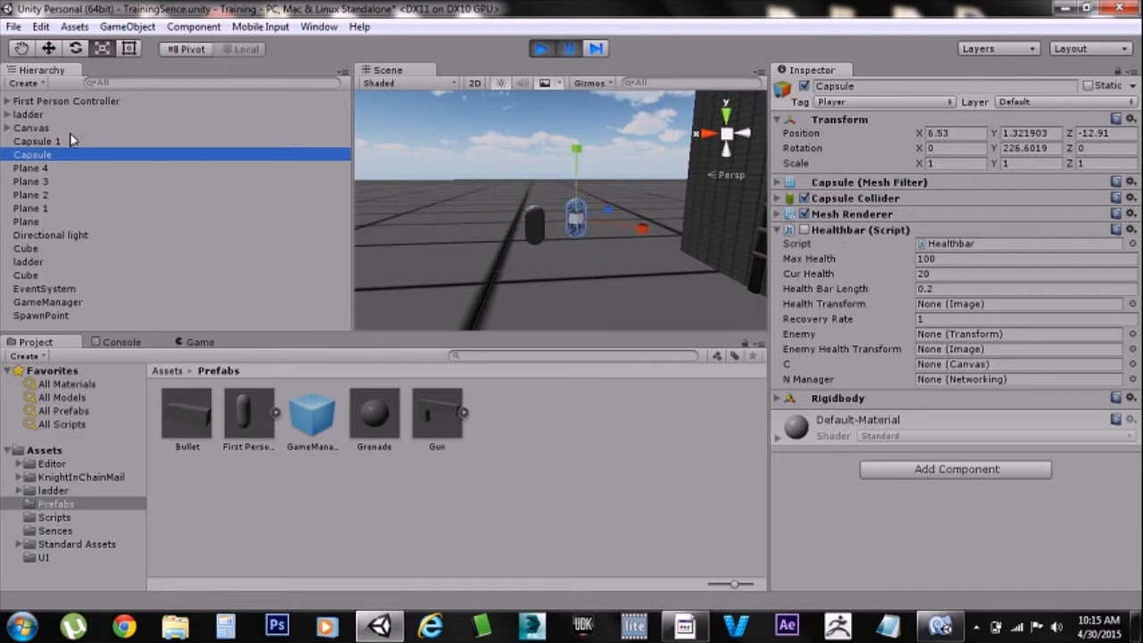
left_click(36, 141)
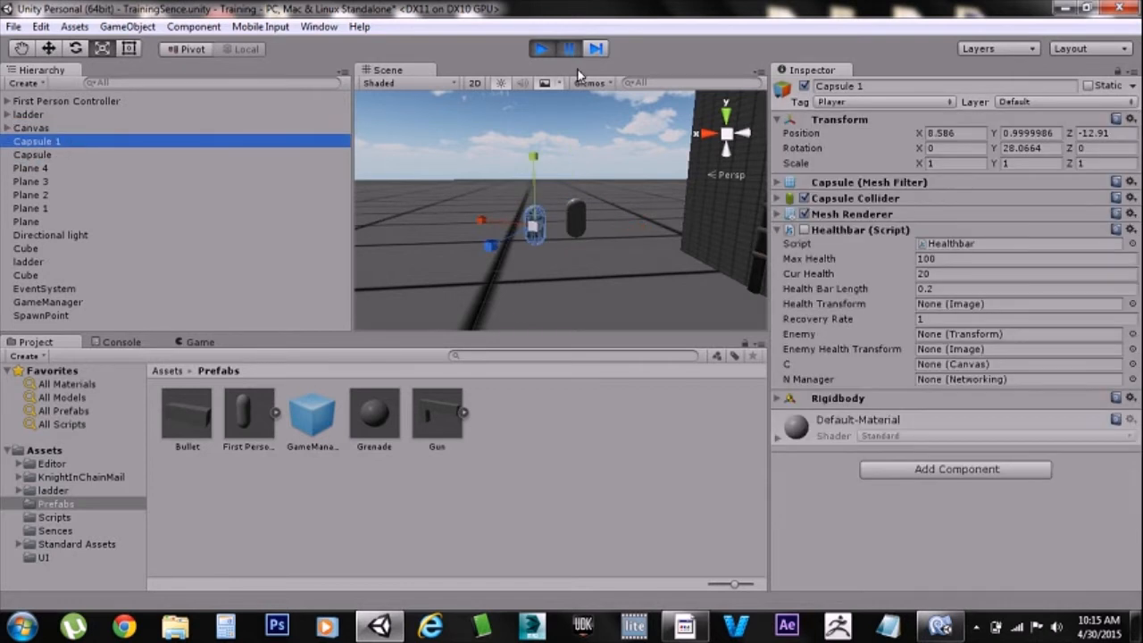
- Watch the health bar in the running game, then stop play mode
left_click(540, 48)
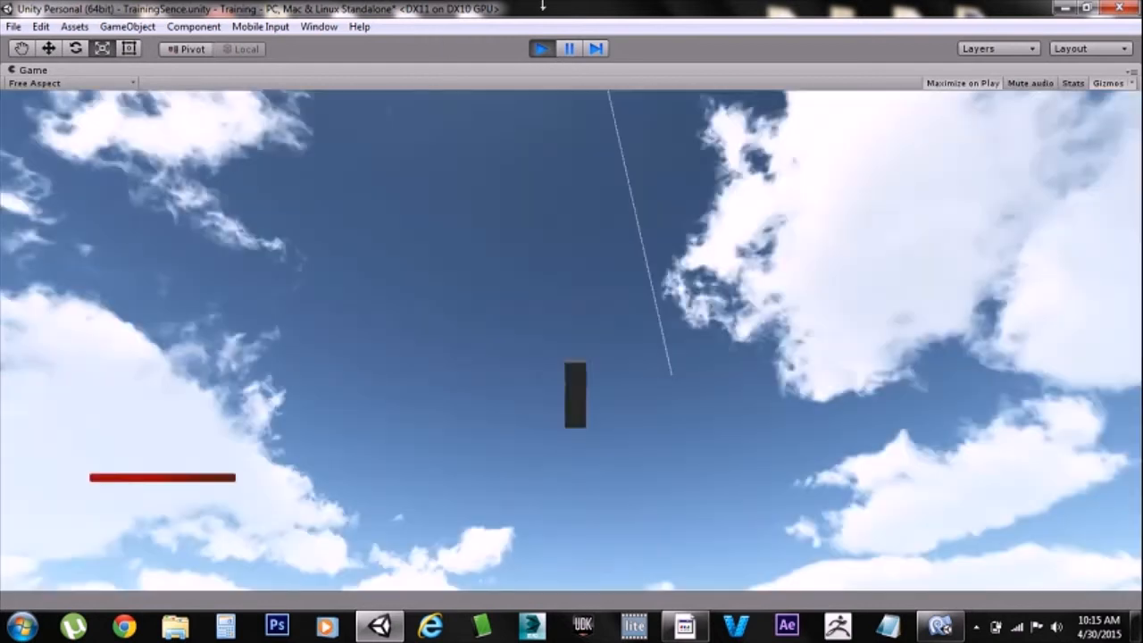
left_click(541, 48)
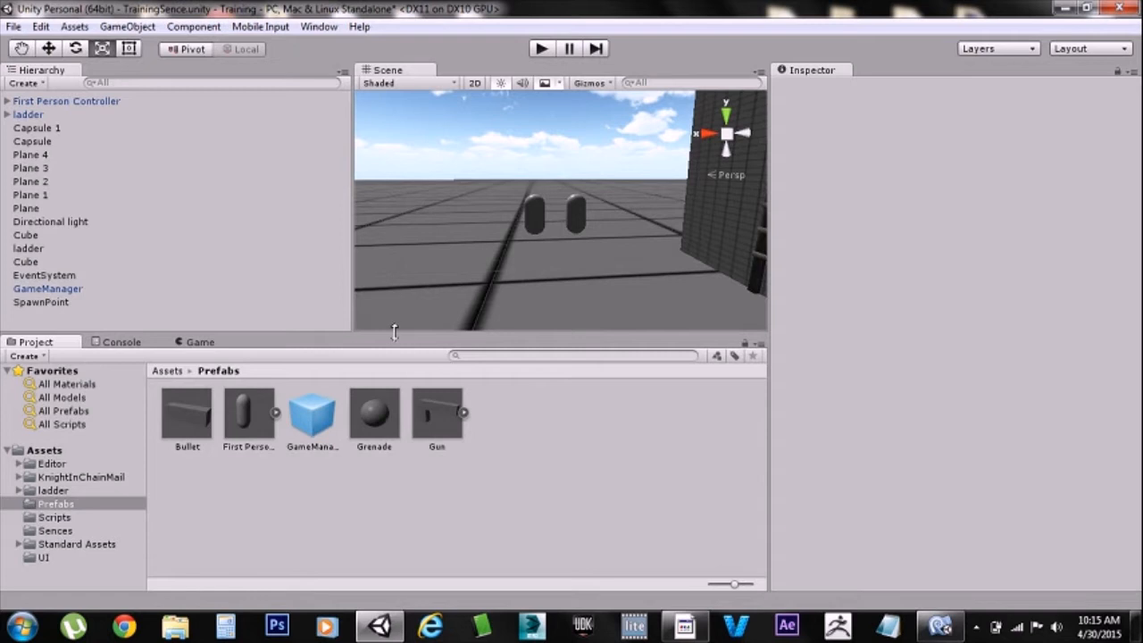
mouse_move(179, 261)
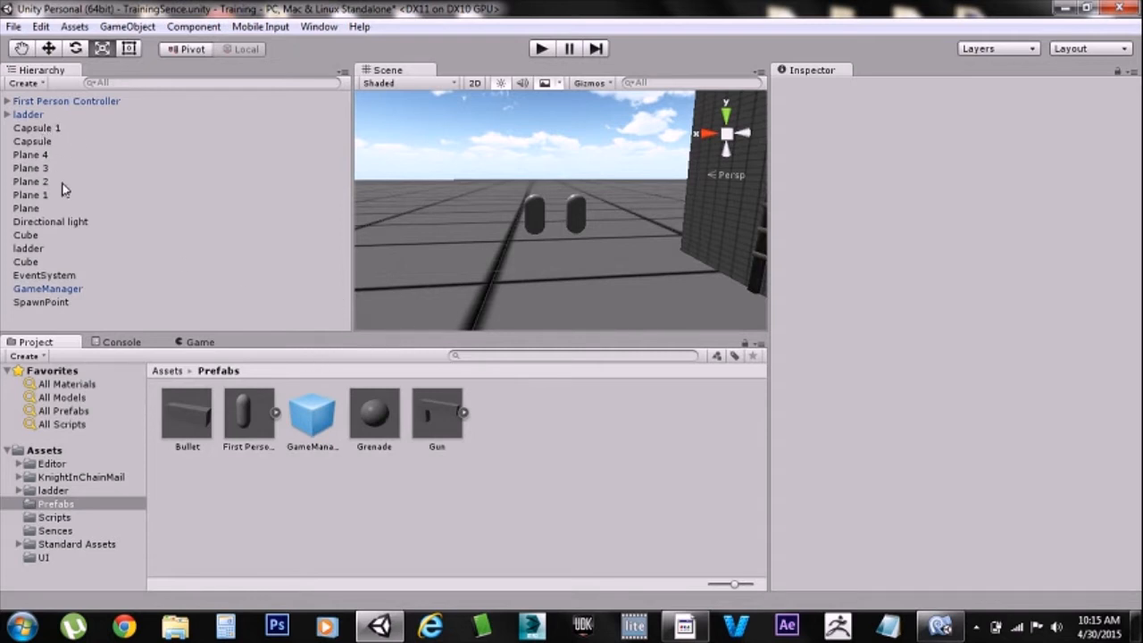
mouse_move(111, 106)
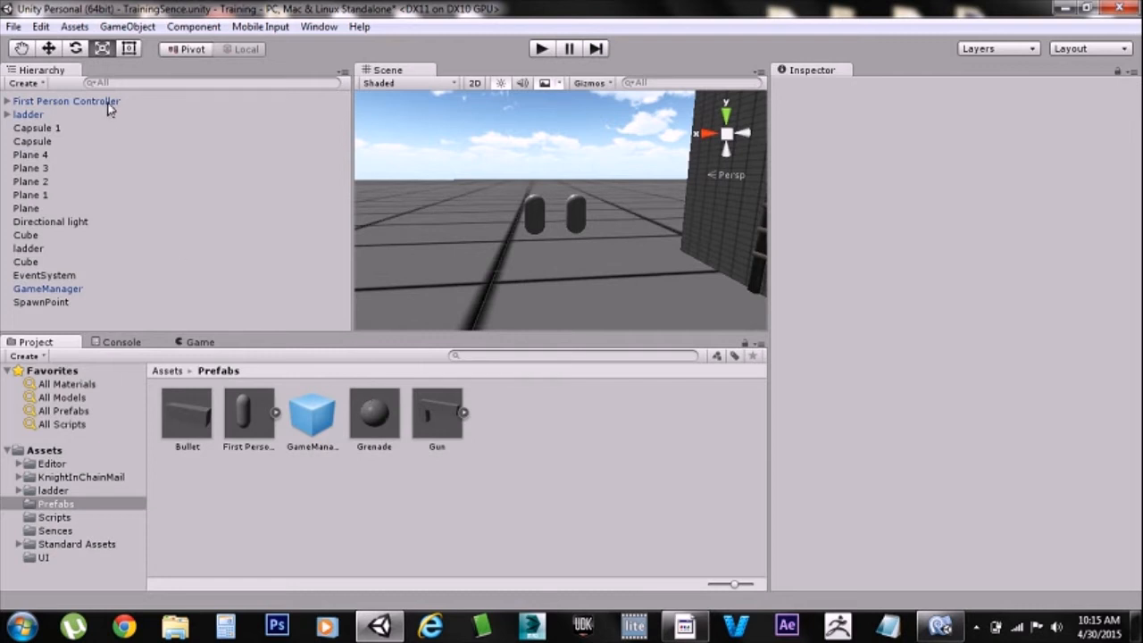
- Select First Person Controller and review its Grenade Launcher script's grenade and throw settings
left_click(66, 100)
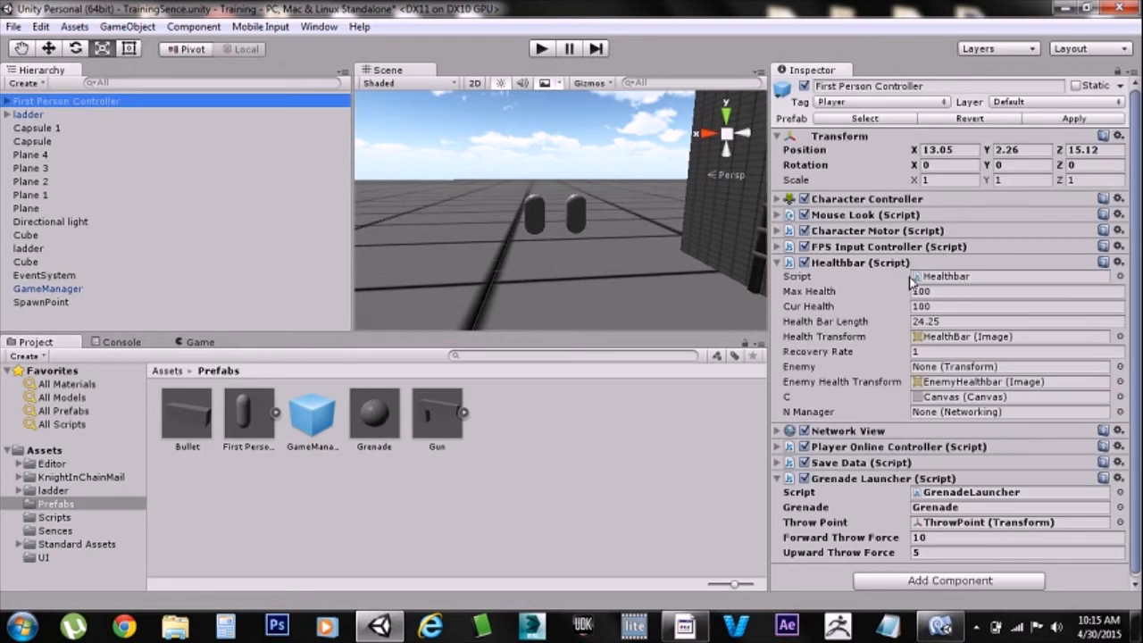
mouse_move(861, 498)
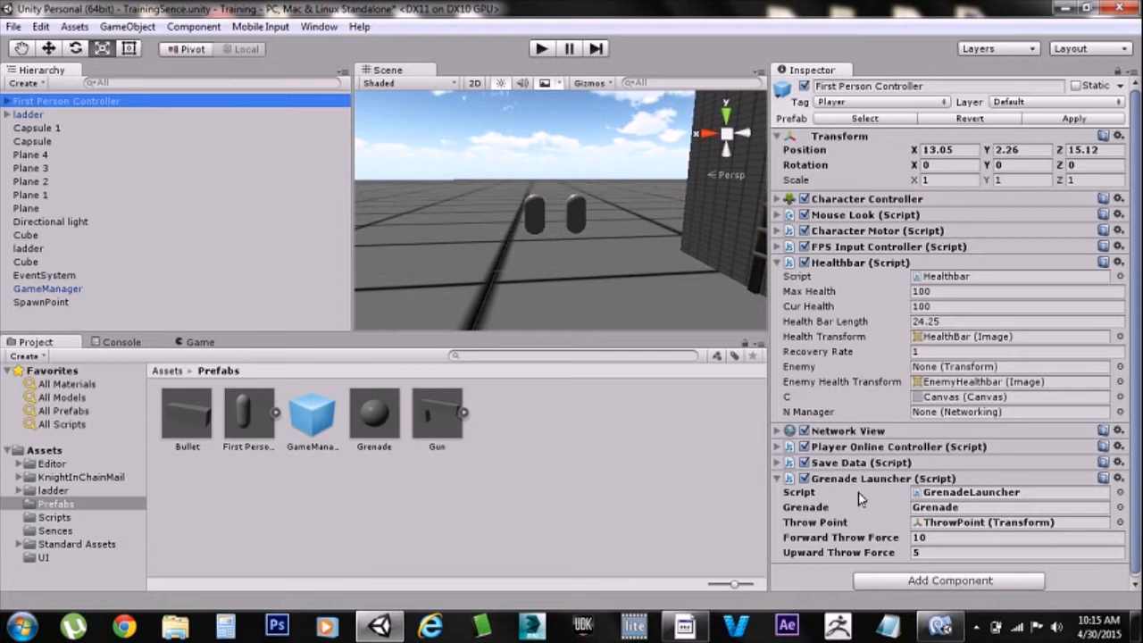
mouse_move(868, 520)
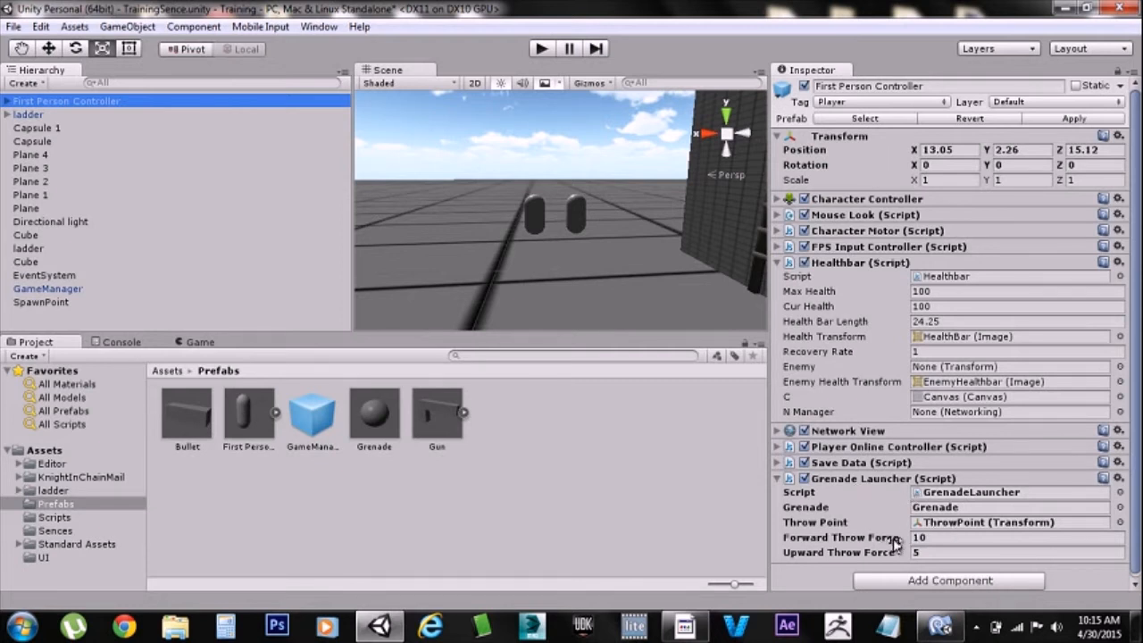
mouse_move(890, 553)
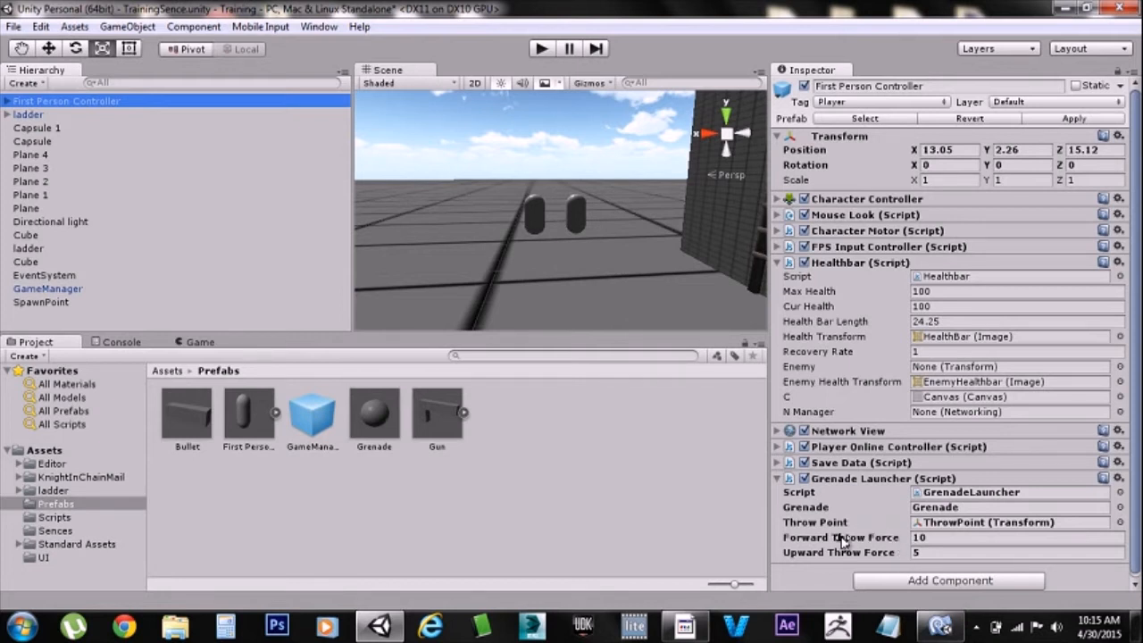
mouse_move(950, 463)
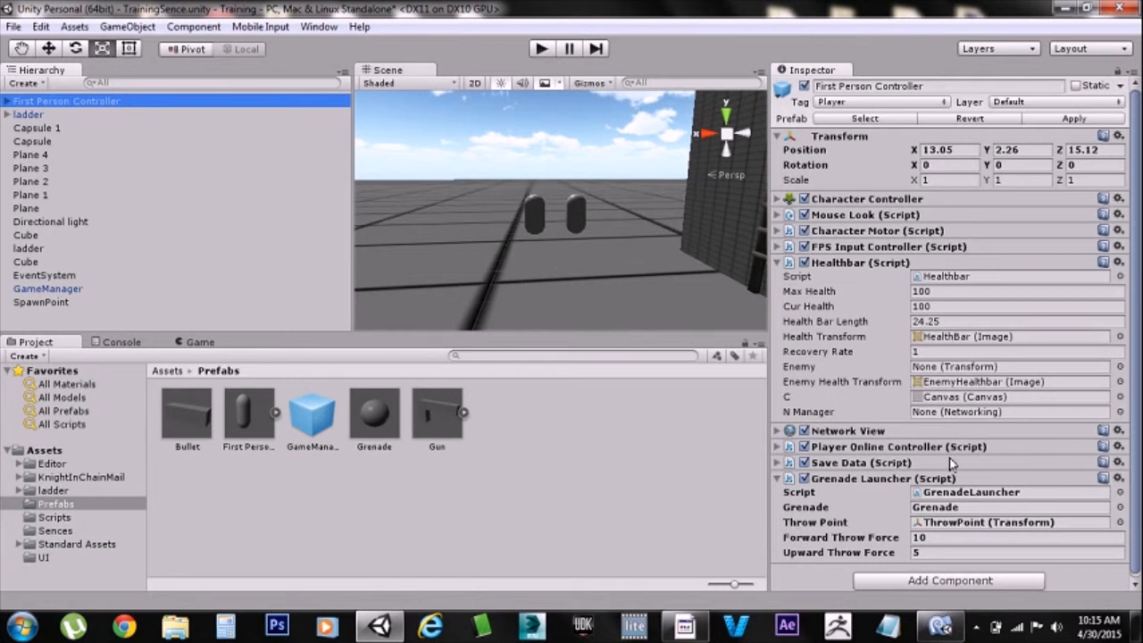
mouse_move(948, 407)
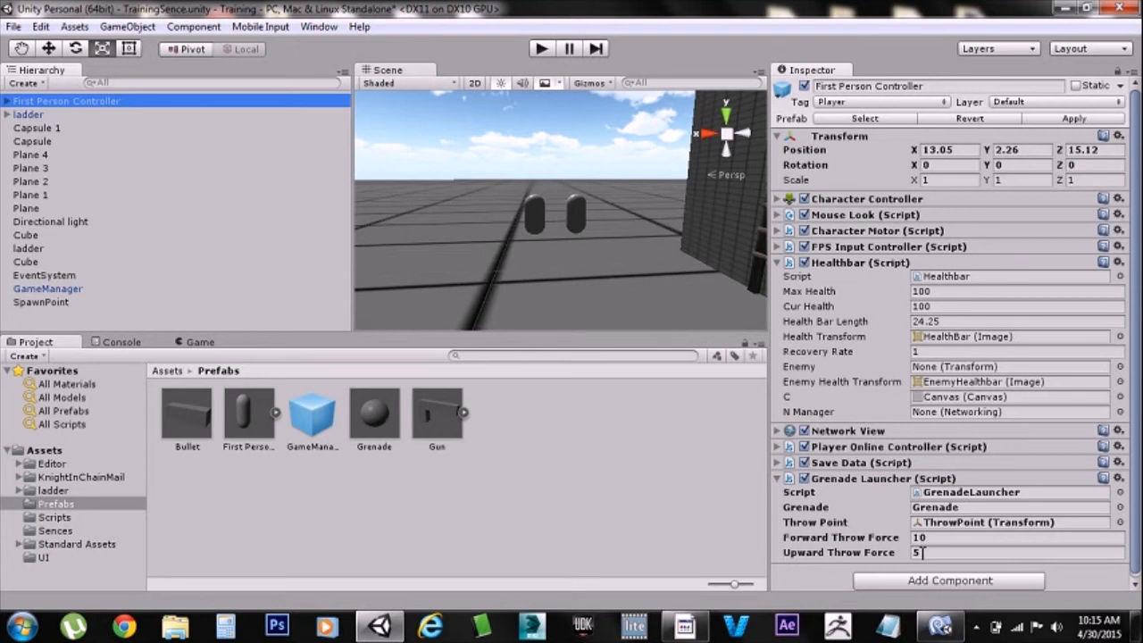
left_click(925, 535)
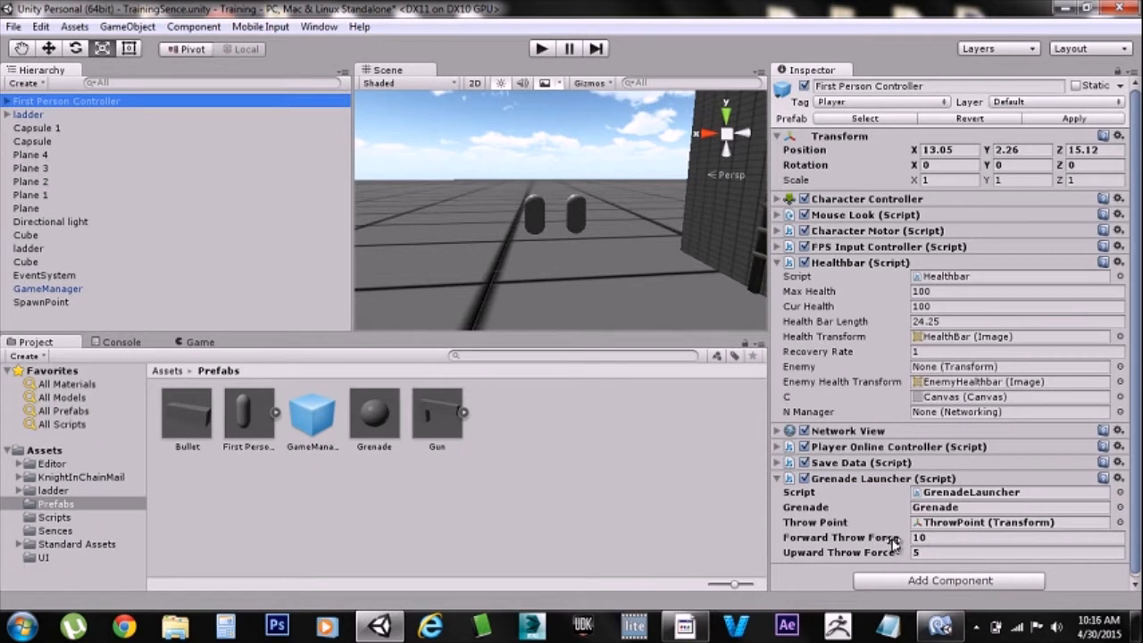
mouse_move(907, 540)
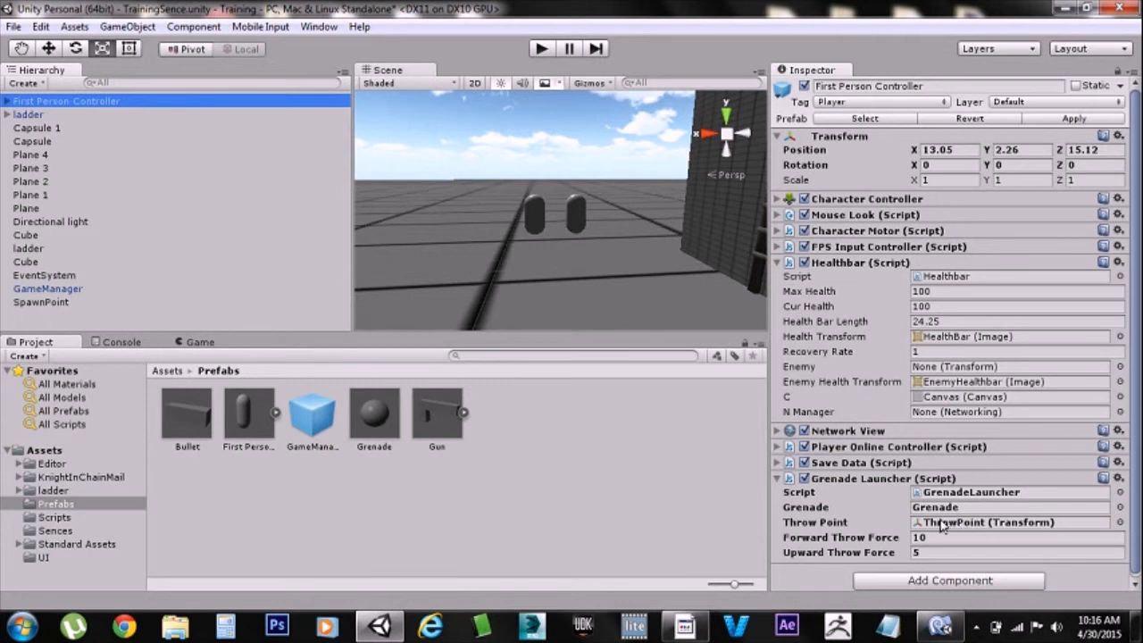
mouse_move(1000, 471)
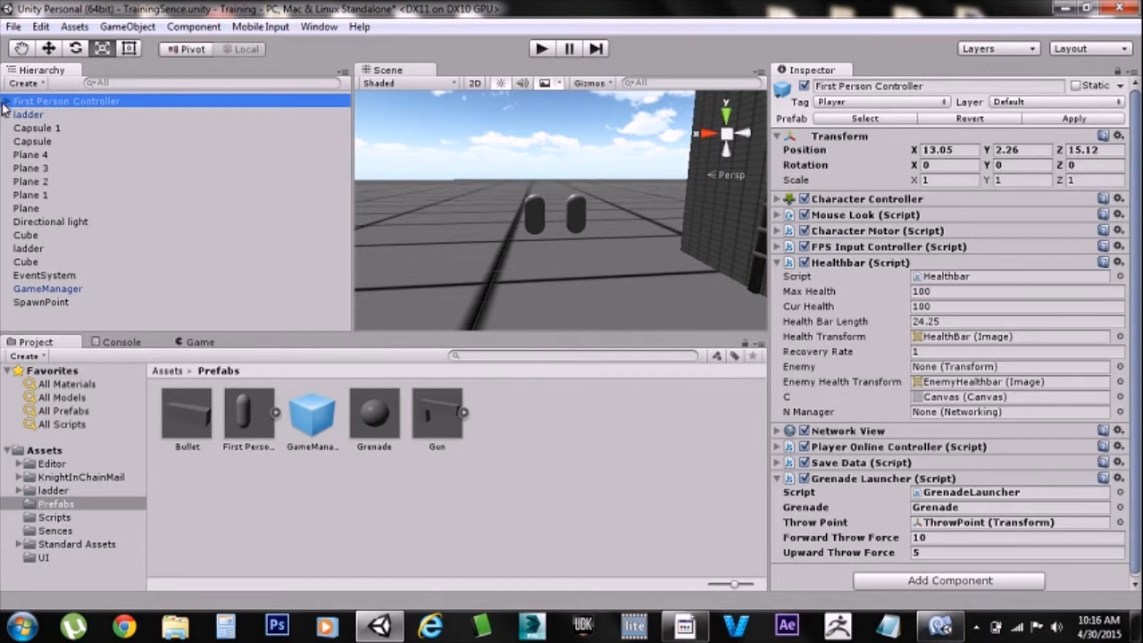
- Expand First Person Controller and Main Camera to inspect the nested ThrowPoint's transform
left_click(7, 100)
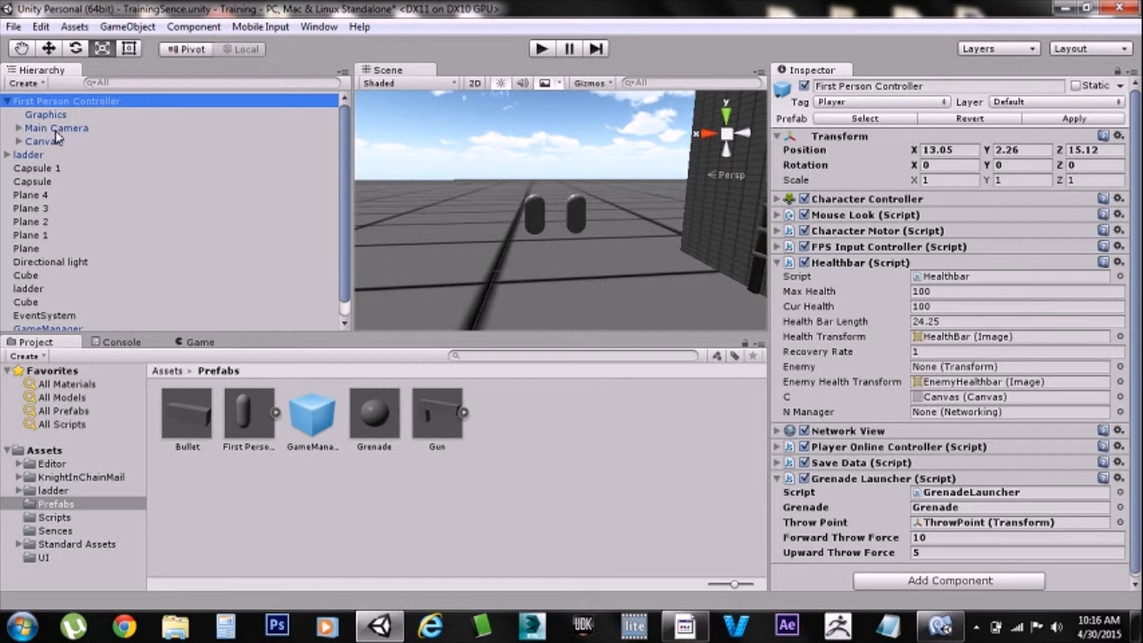
left_click(18, 129)
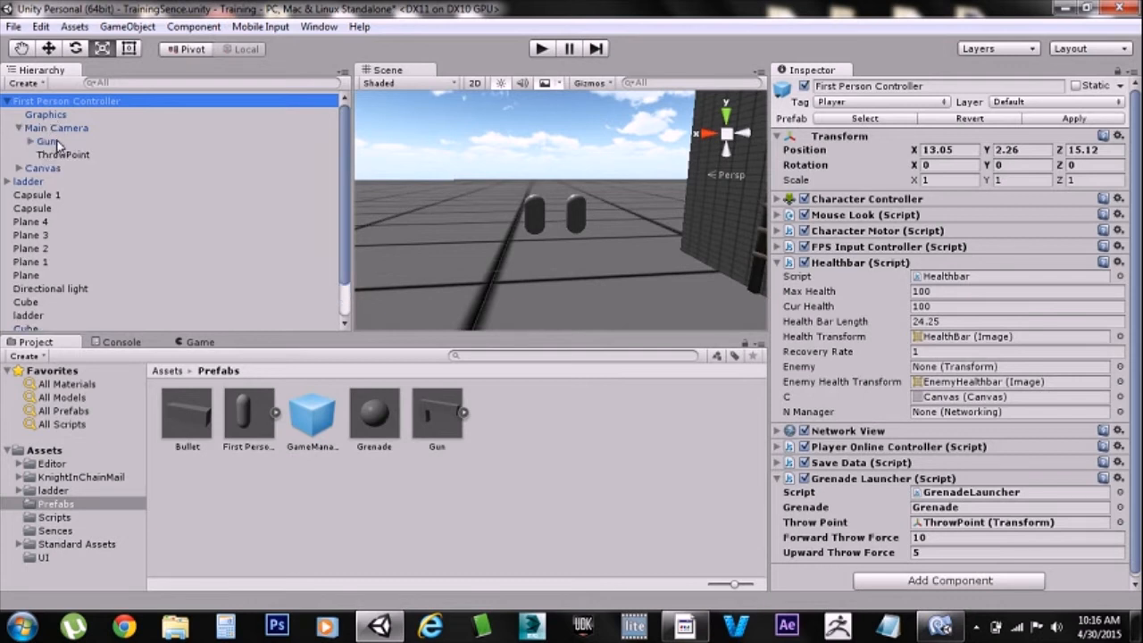
left_click(62, 153)
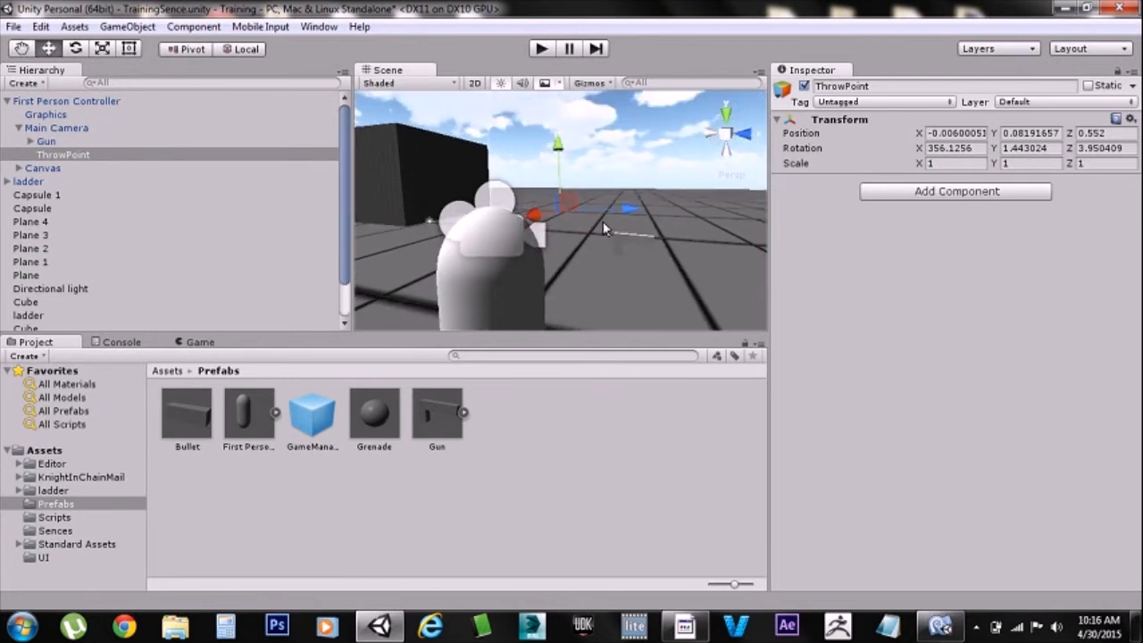
mouse_move(608, 232)
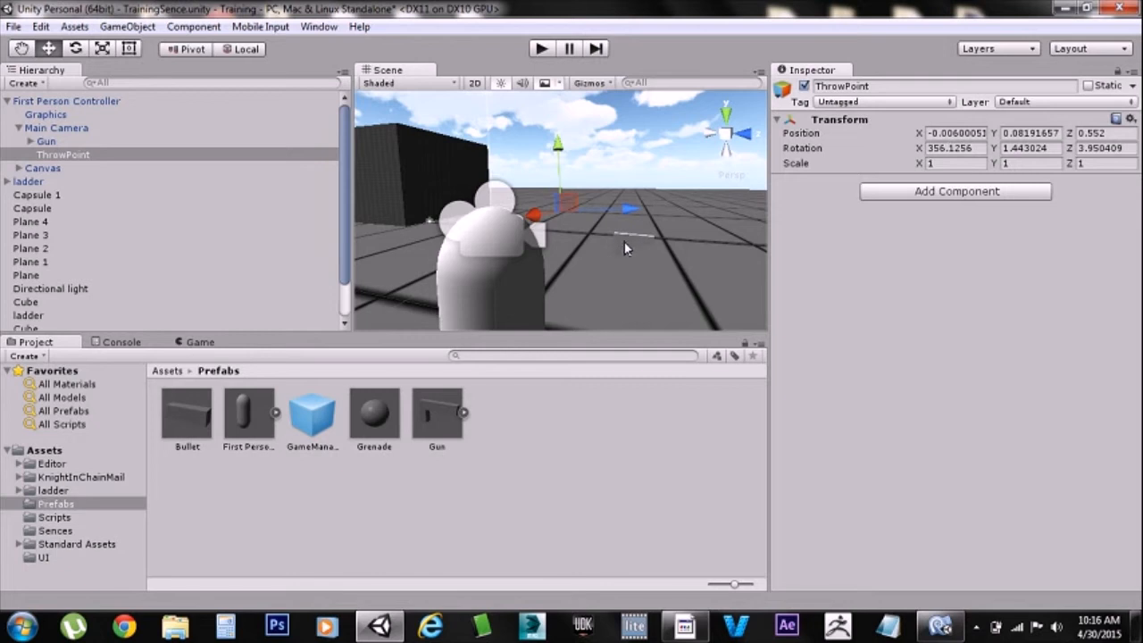
mouse_move(601, 205)
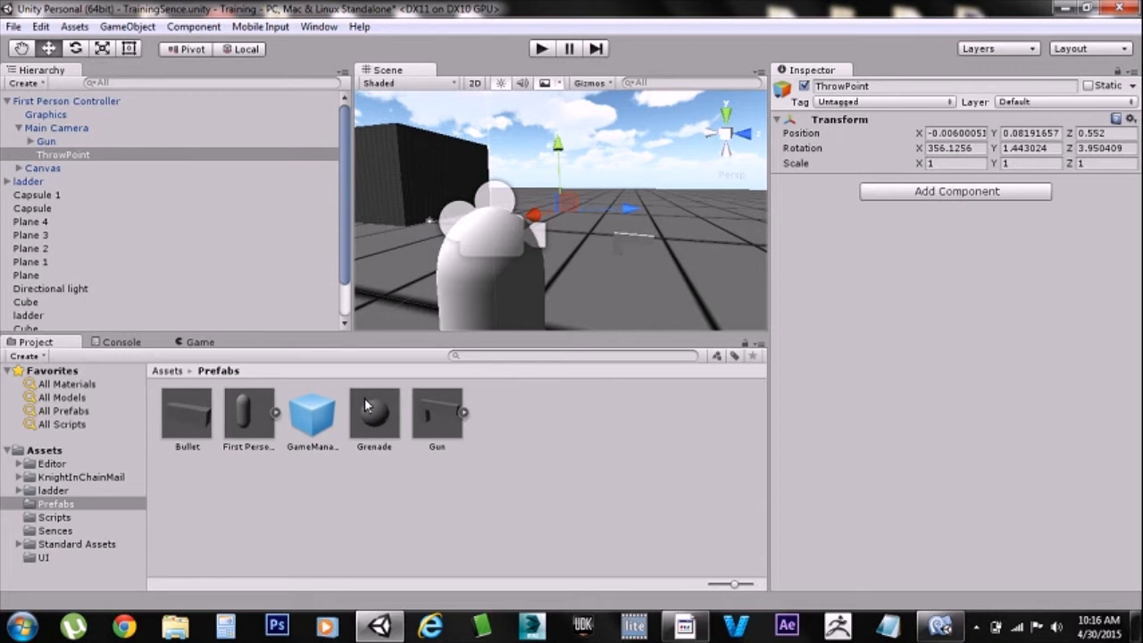
- Review the Grenade prefab's fields, then inspect its ExplosionMobile explosion prefab's force scripts
left_click(374, 413)
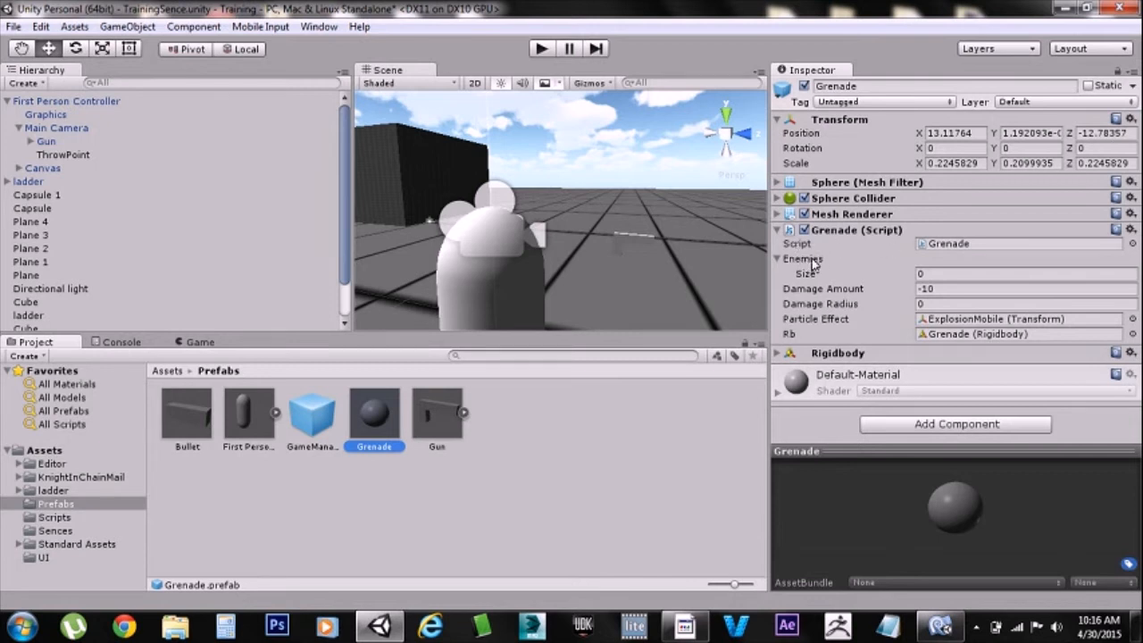
mouse_move(832, 272)
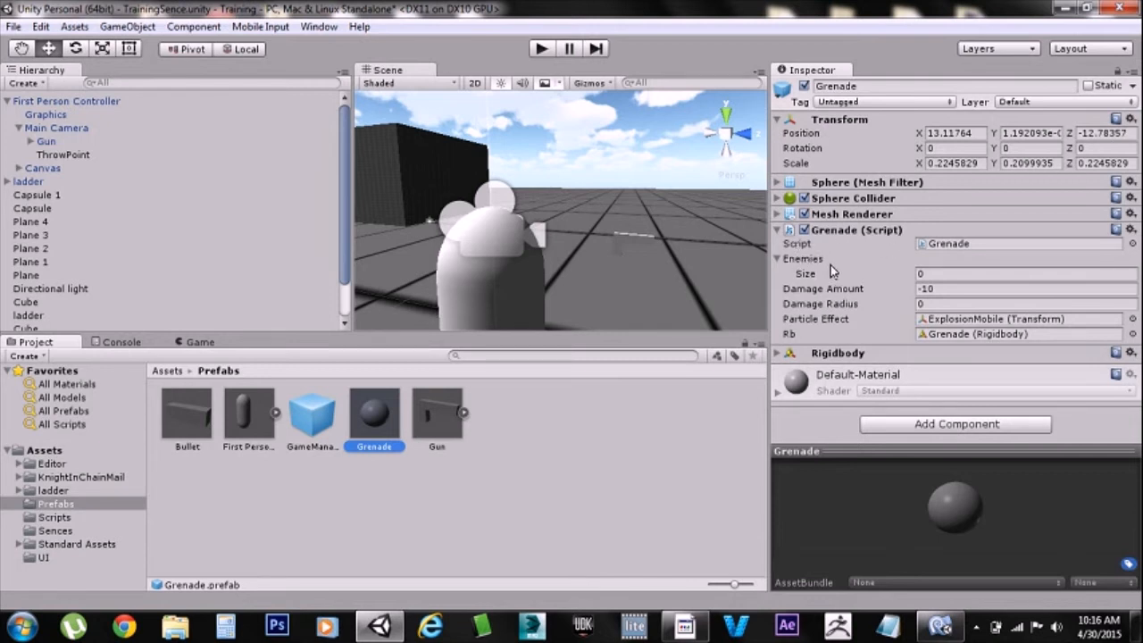
mouse_move(813, 275)
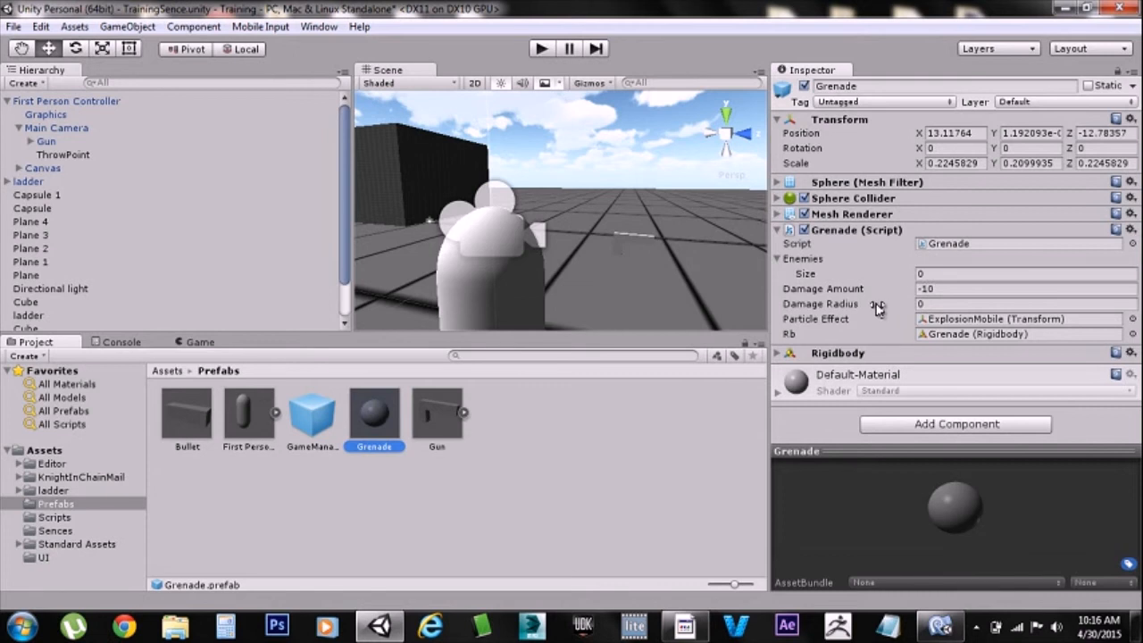
mouse_move(914, 307)
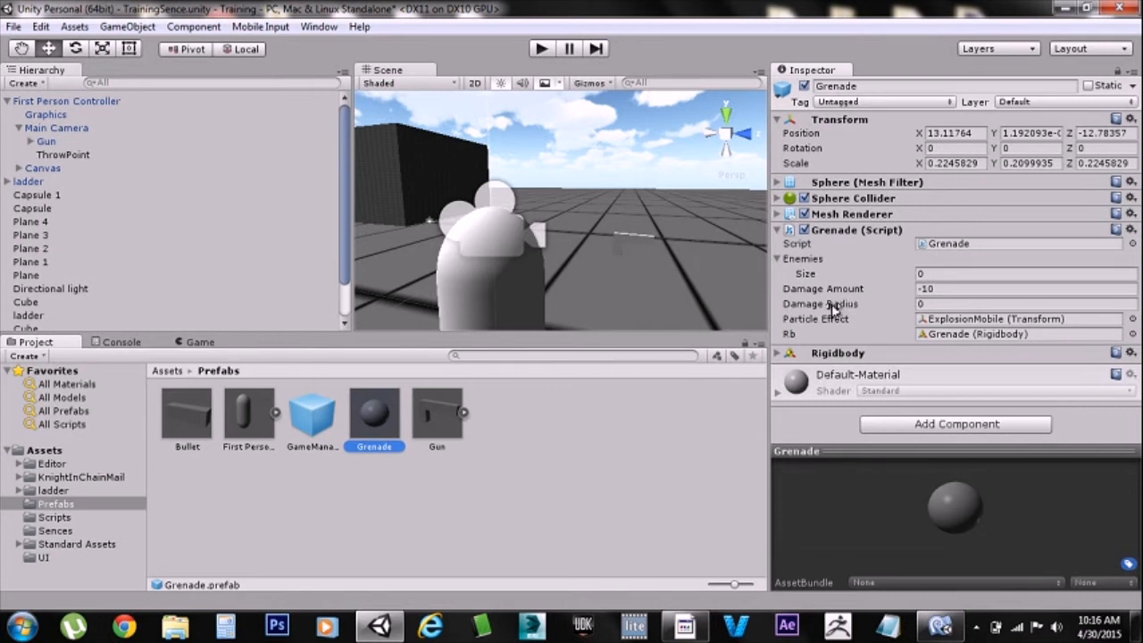
mouse_move(848, 305)
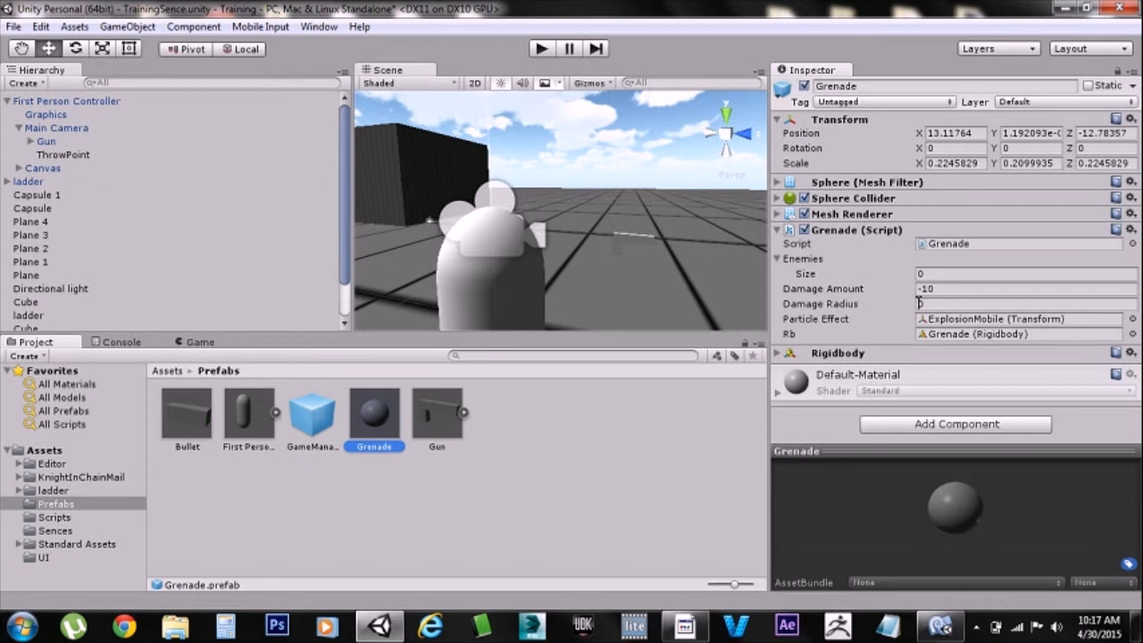
mouse_move(896, 325)
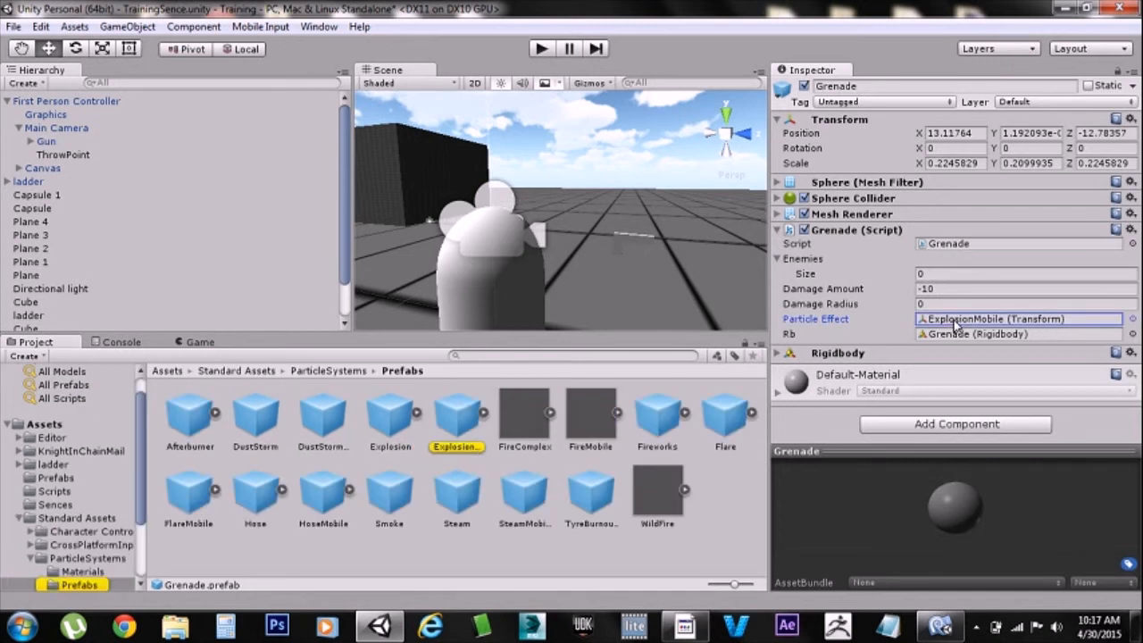
left_click(457, 414)
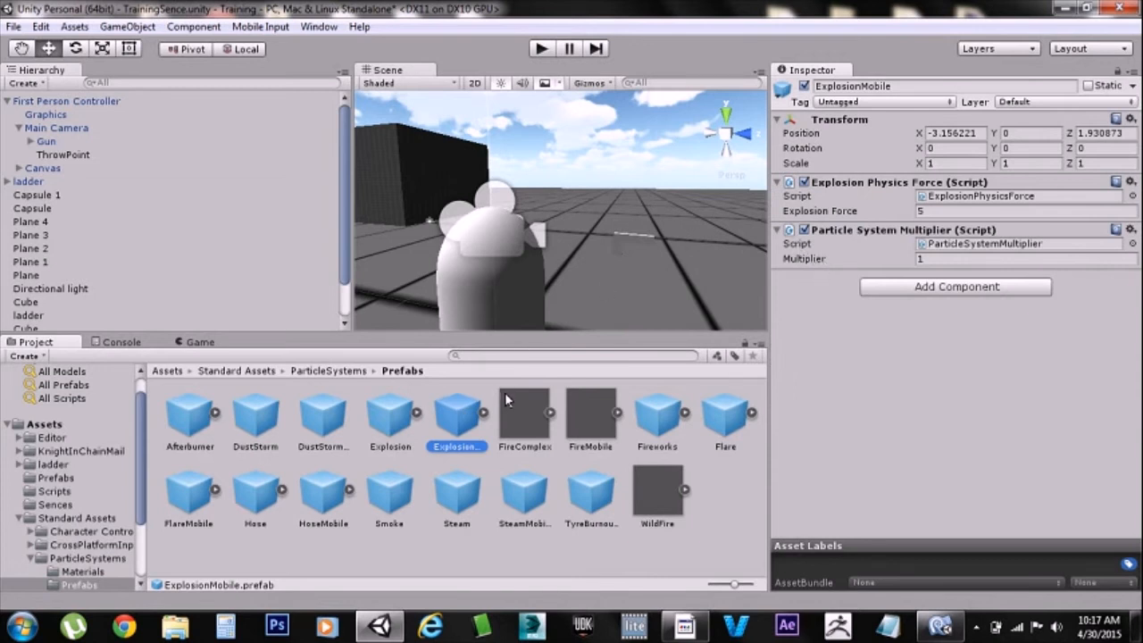
mouse_move(489, 425)
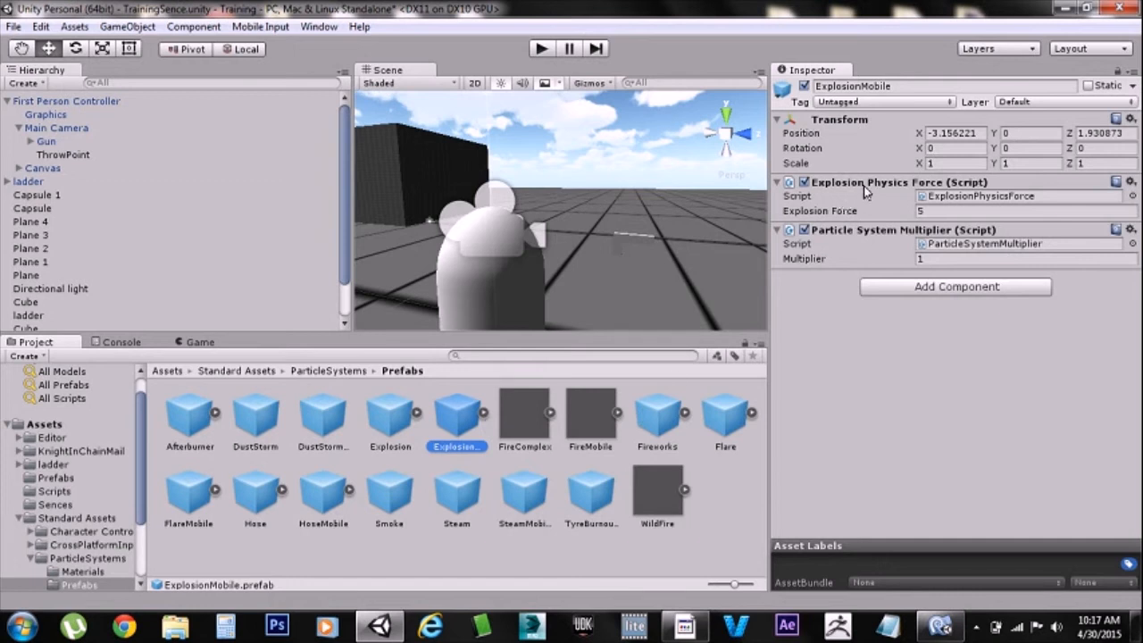
mouse_move(890, 189)
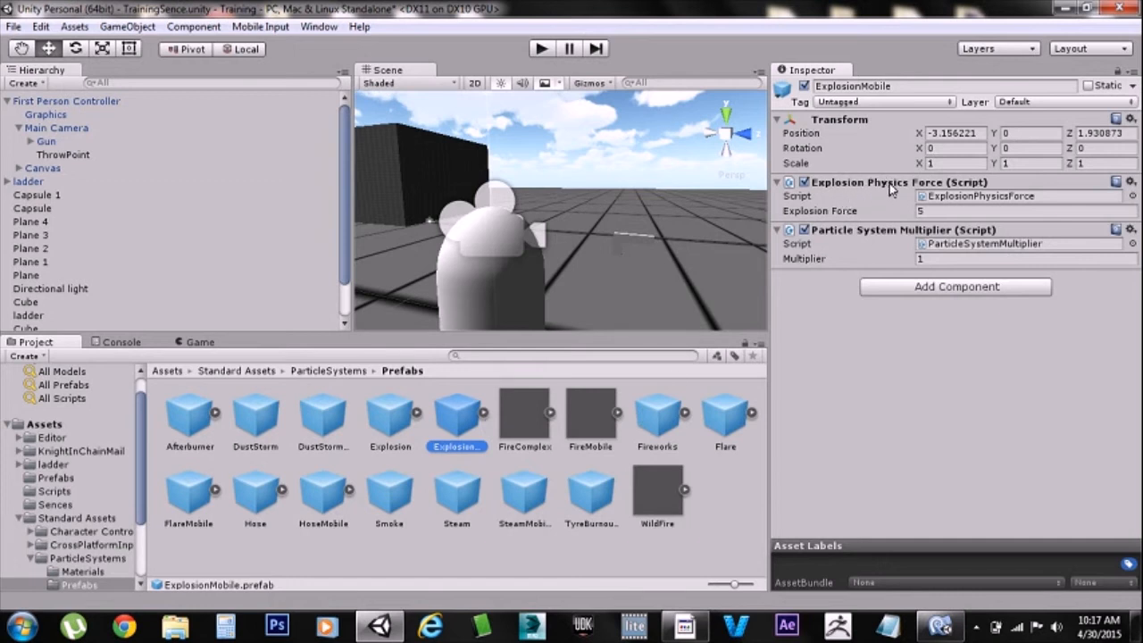
mouse_move(890, 237)
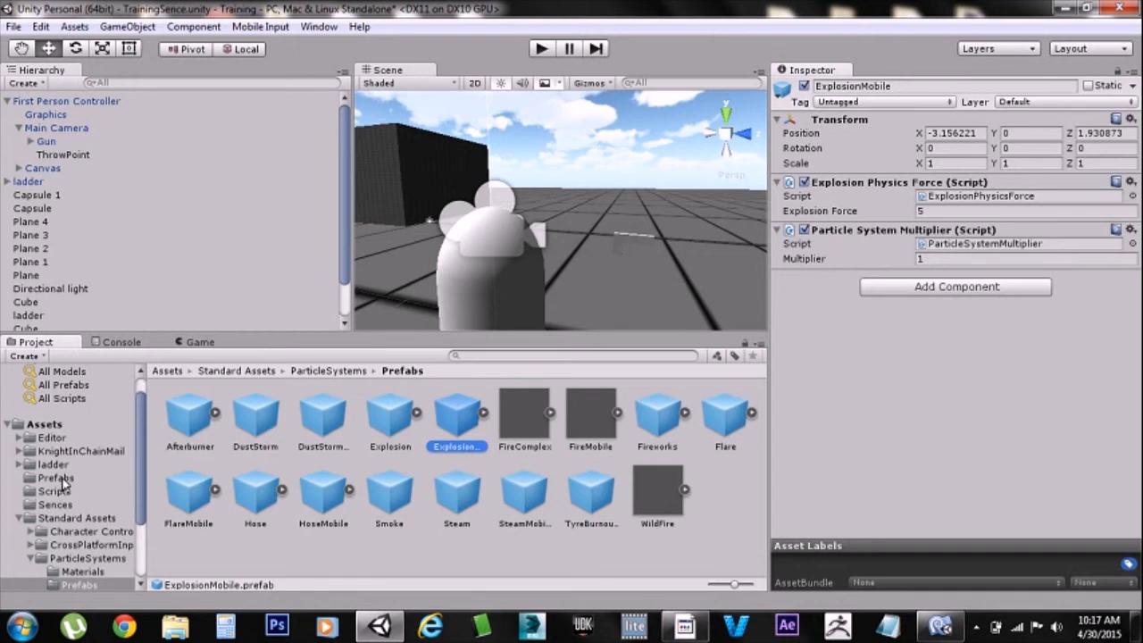
- Return to the Prefabs folder and reselect the Grenade prefab's script fields
left_click(55, 479)
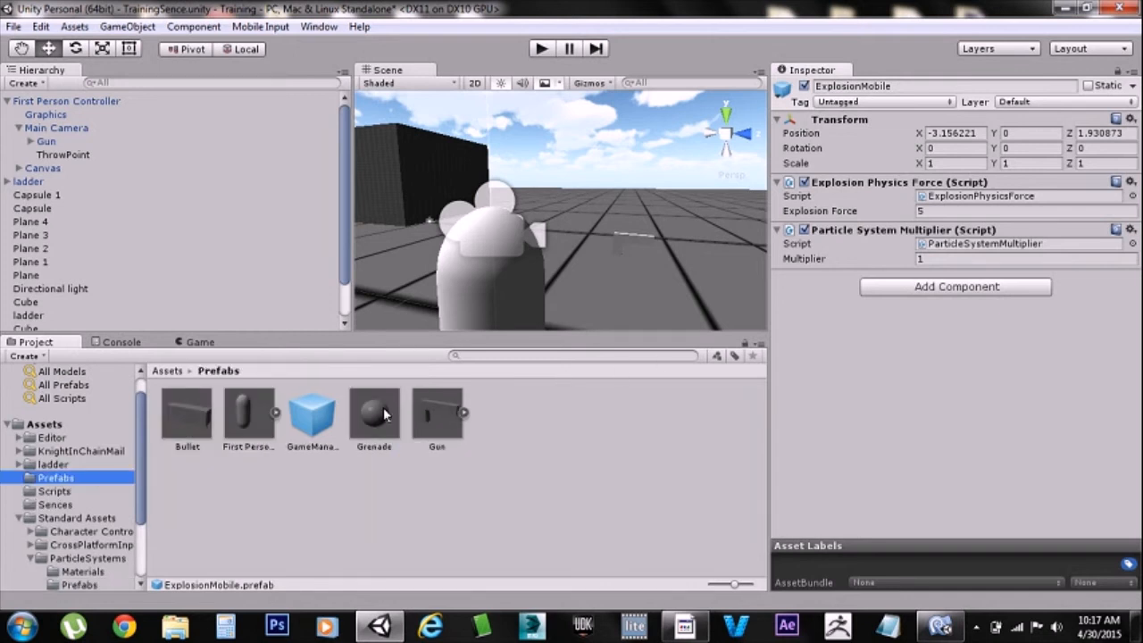
left_click(375, 412)
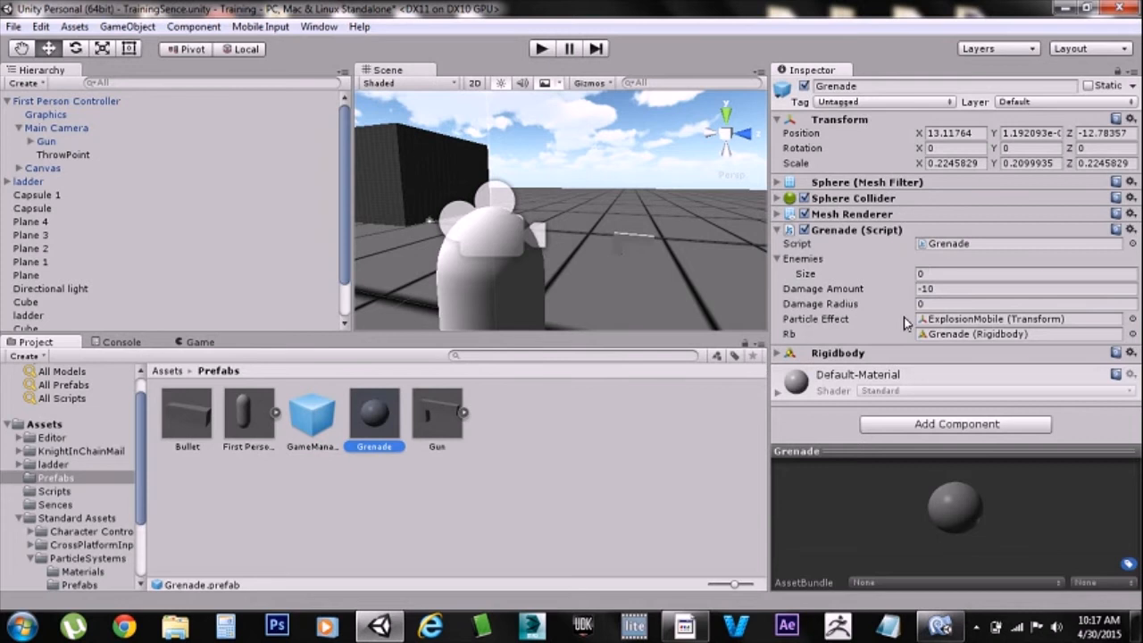
mouse_move(943, 346)
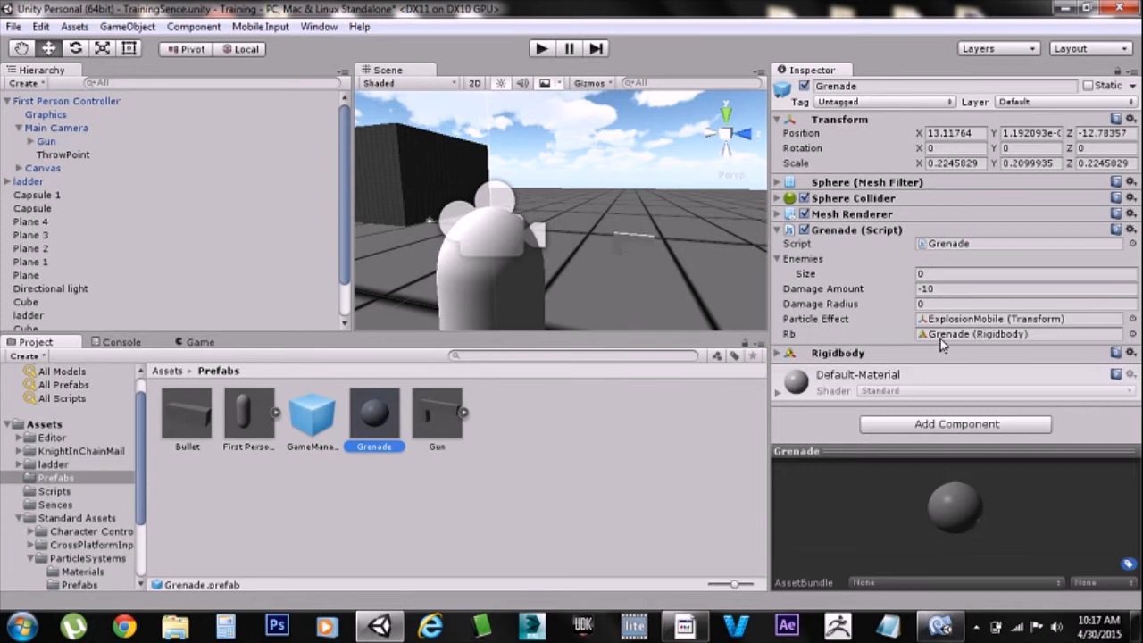
mouse_move(884, 337)
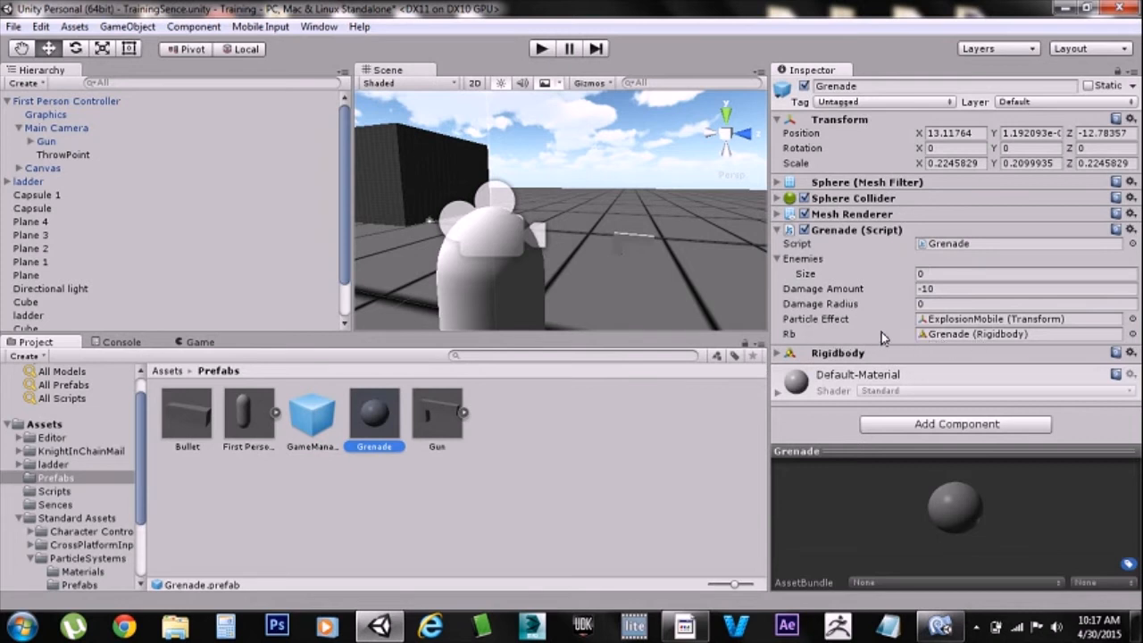
mouse_move(822, 343)
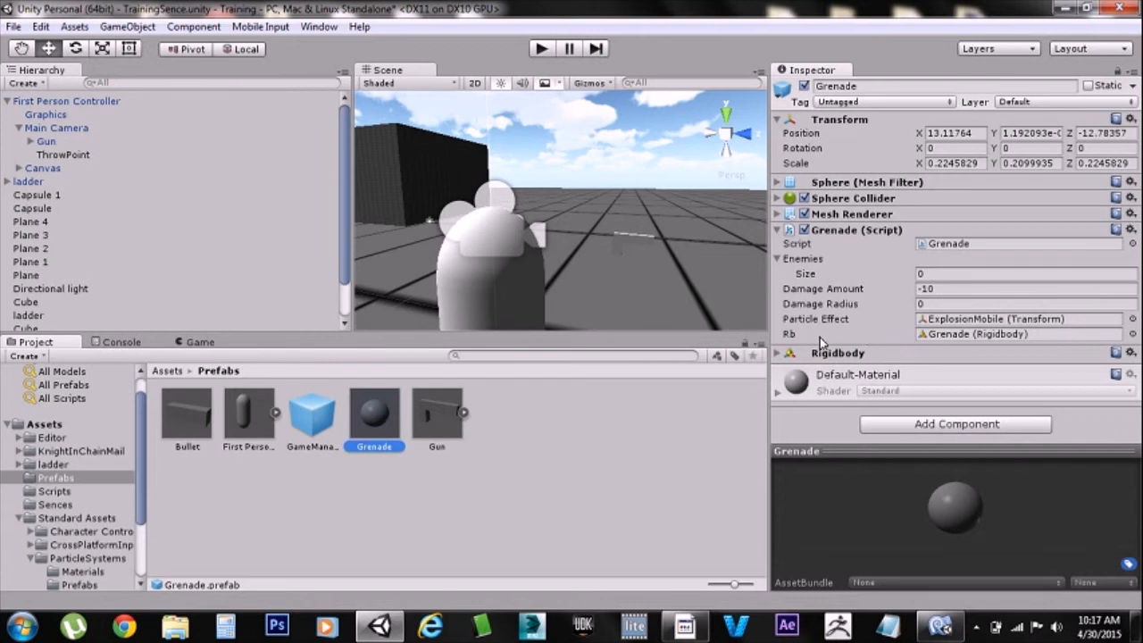
mouse_move(902, 334)
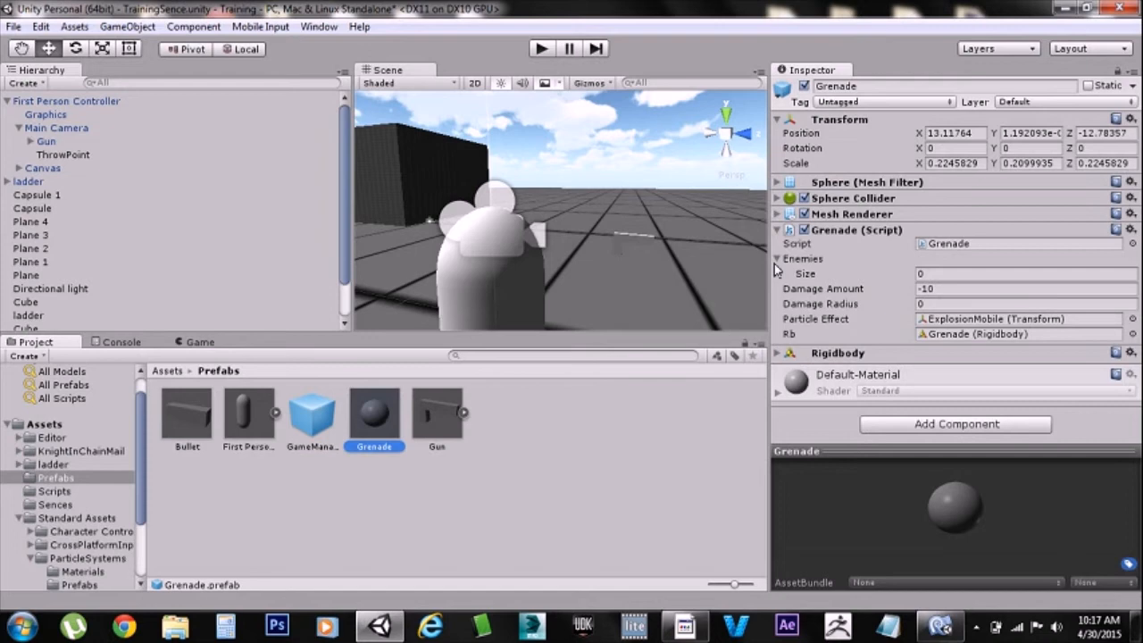
left_click(777, 258)
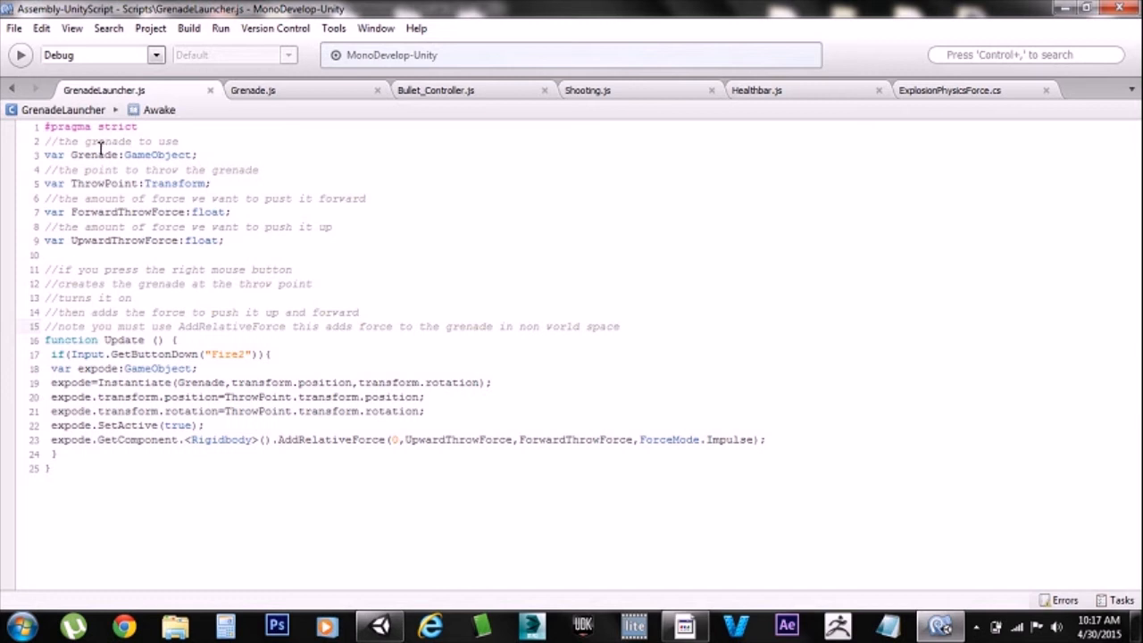
mouse_move(140, 154)
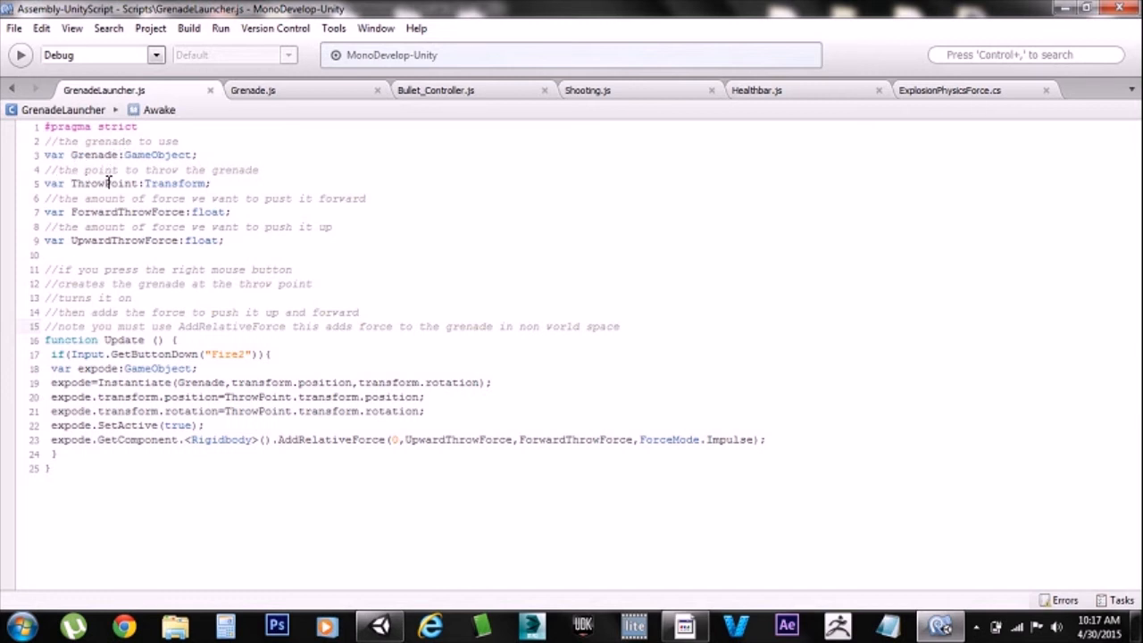
mouse_move(140, 169)
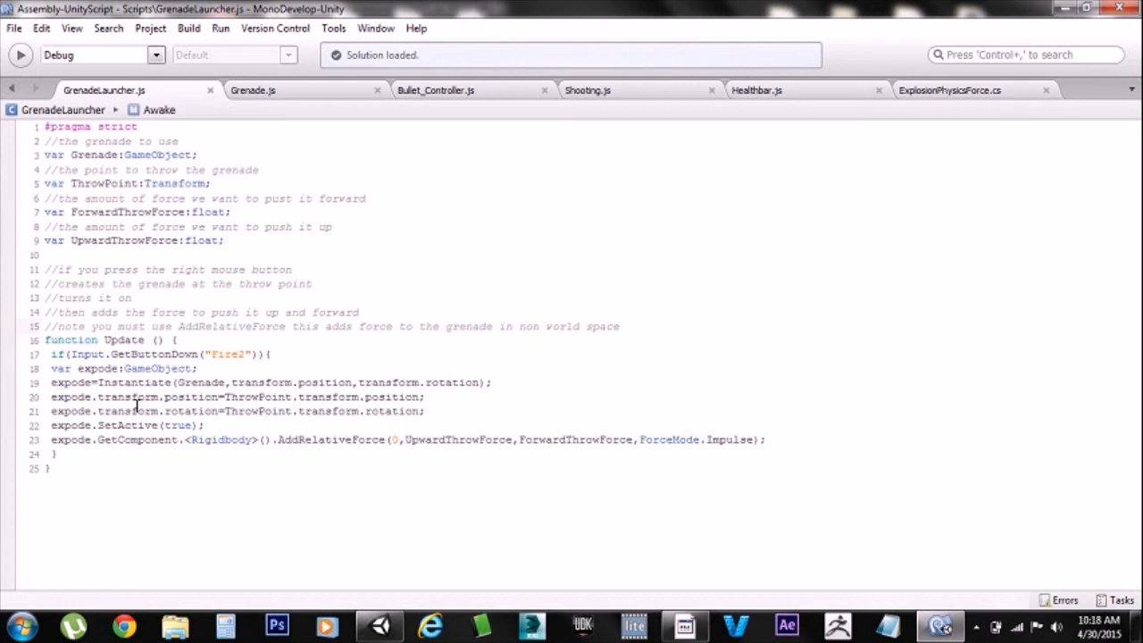
- Walk through GrenadeLauncher.js's Update lines that spawn the grenade and push it forward and up
left_click(620, 325)
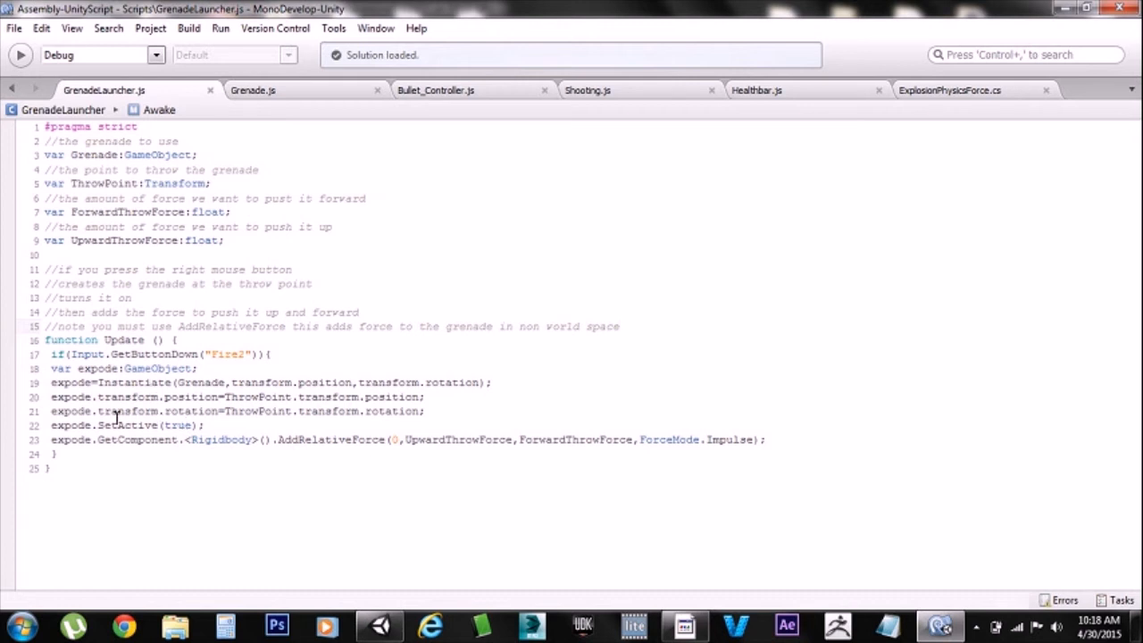
left_click(622, 325)
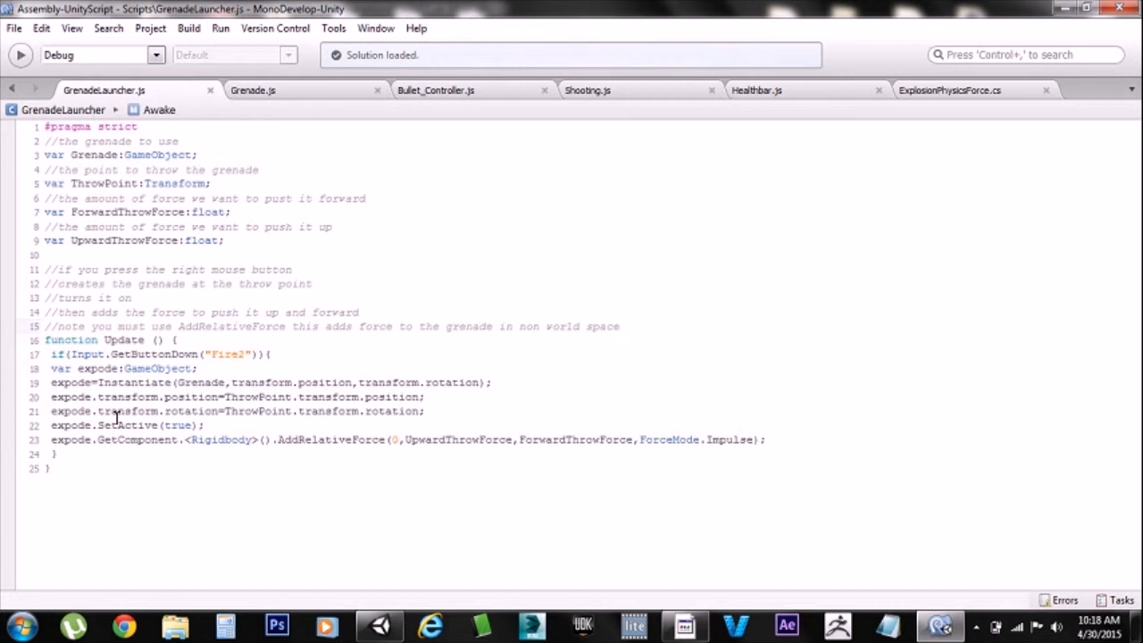
left_click(618, 325)
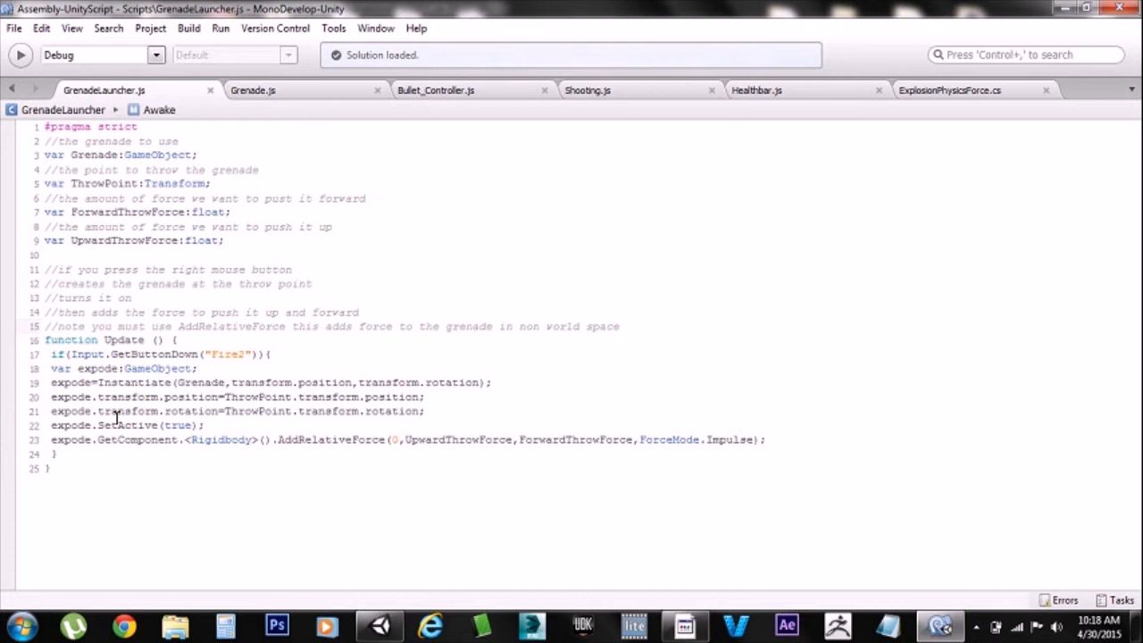
left_click(620, 325)
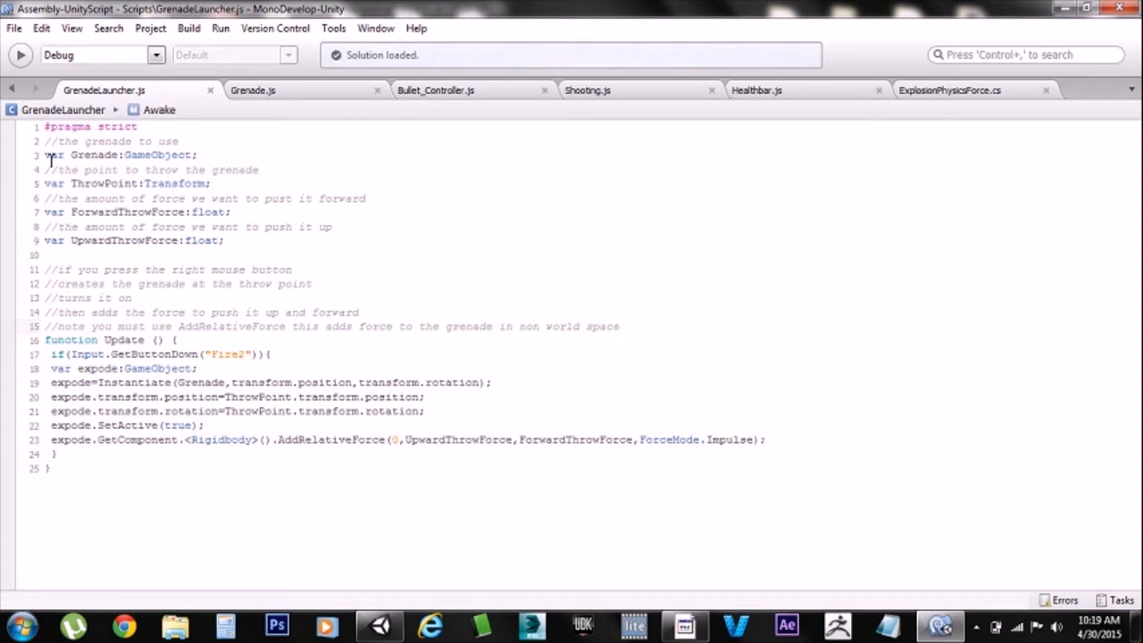
left_click(254, 90)
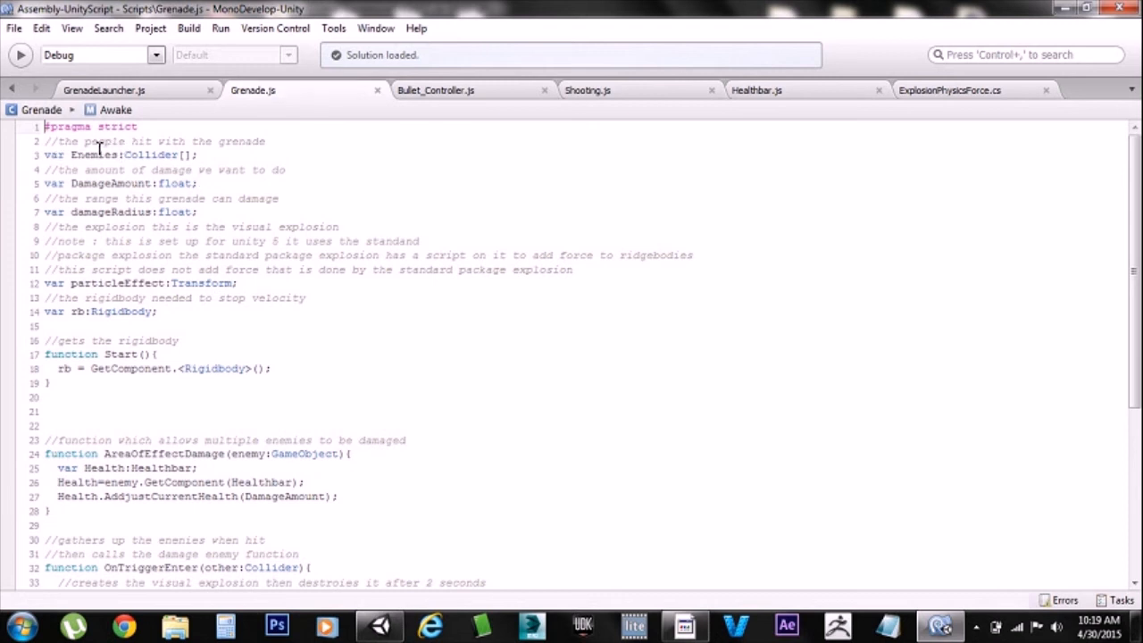
- Read Grenade.js's damage variables, Start and AreaOfEffectDamage, down to the OnTriggerEnter code
left_click(114, 154)
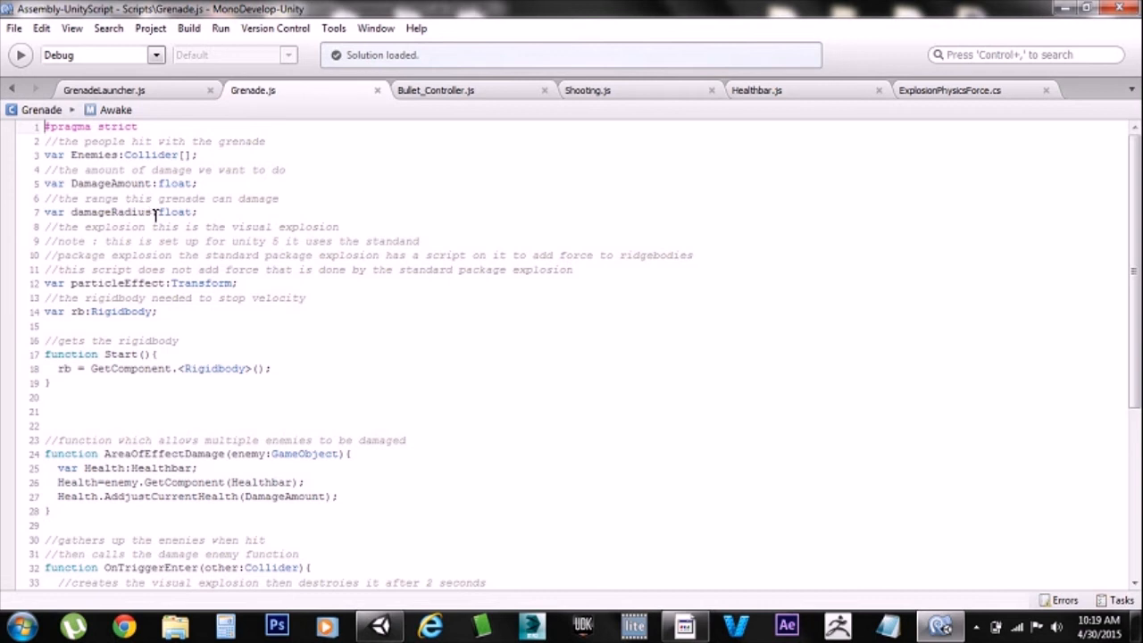
mouse_move(195, 241)
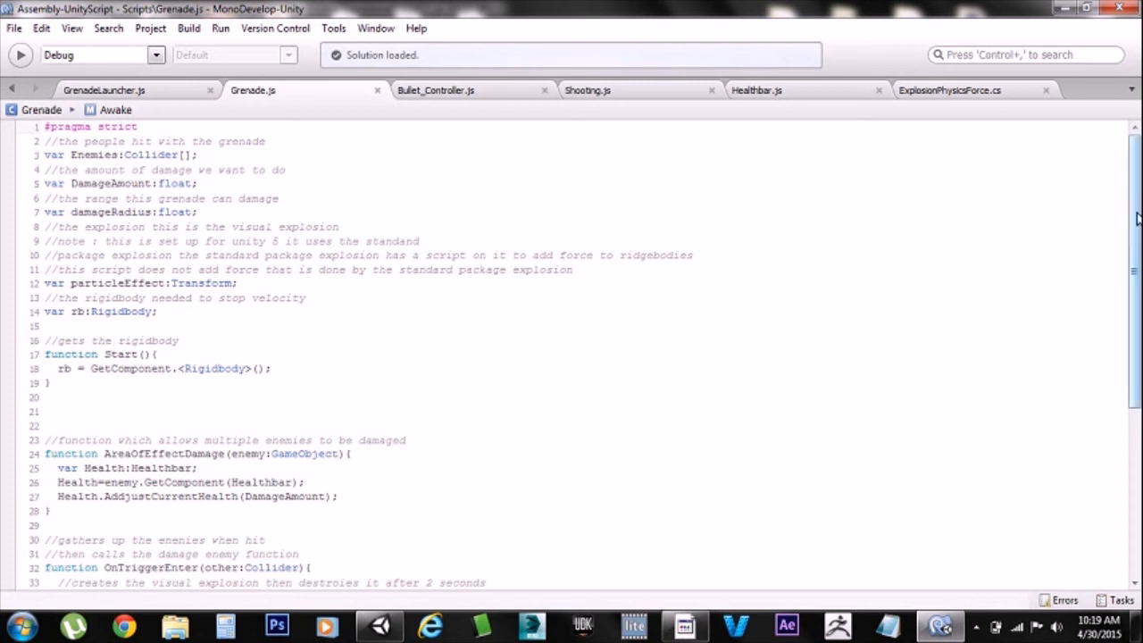
scroll("down", 3)
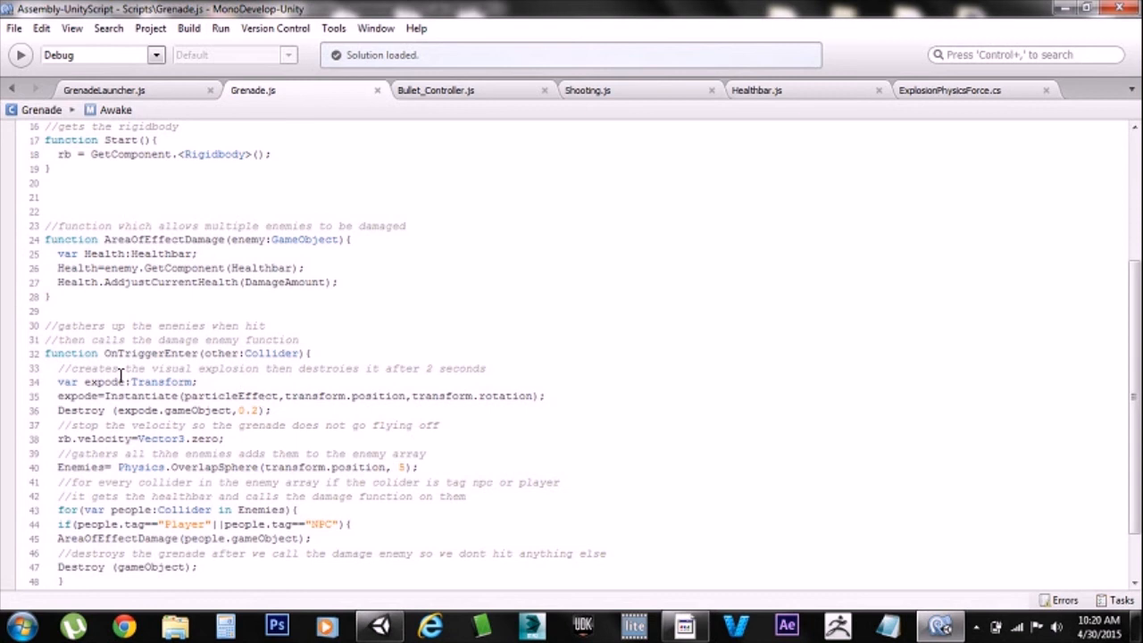
mouse_move(1105, 440)
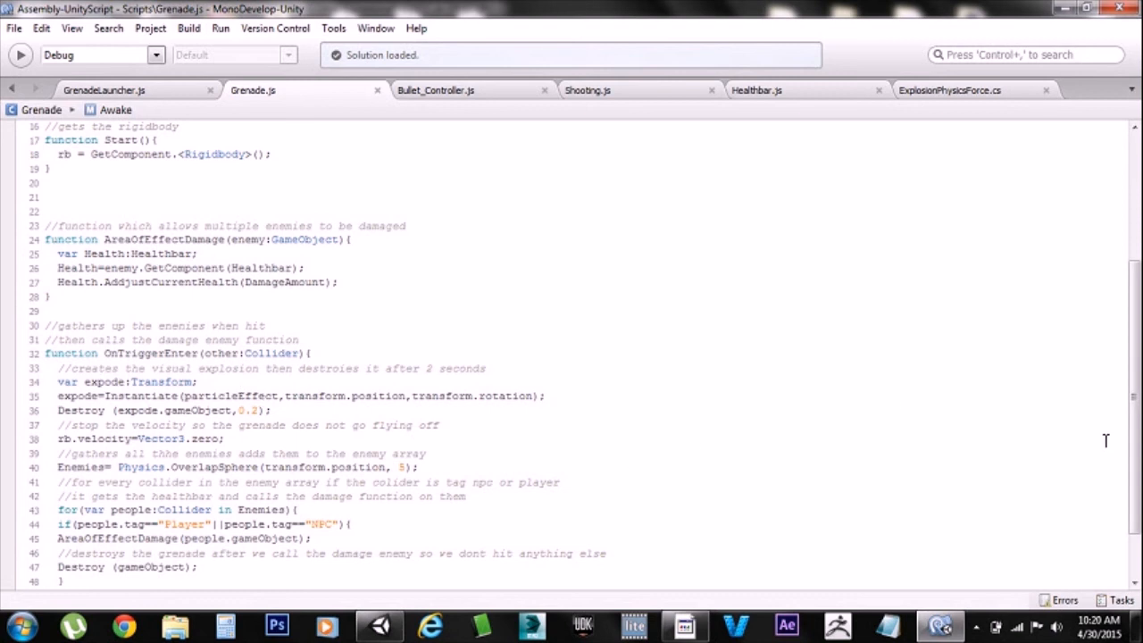
scroll("down", 3)
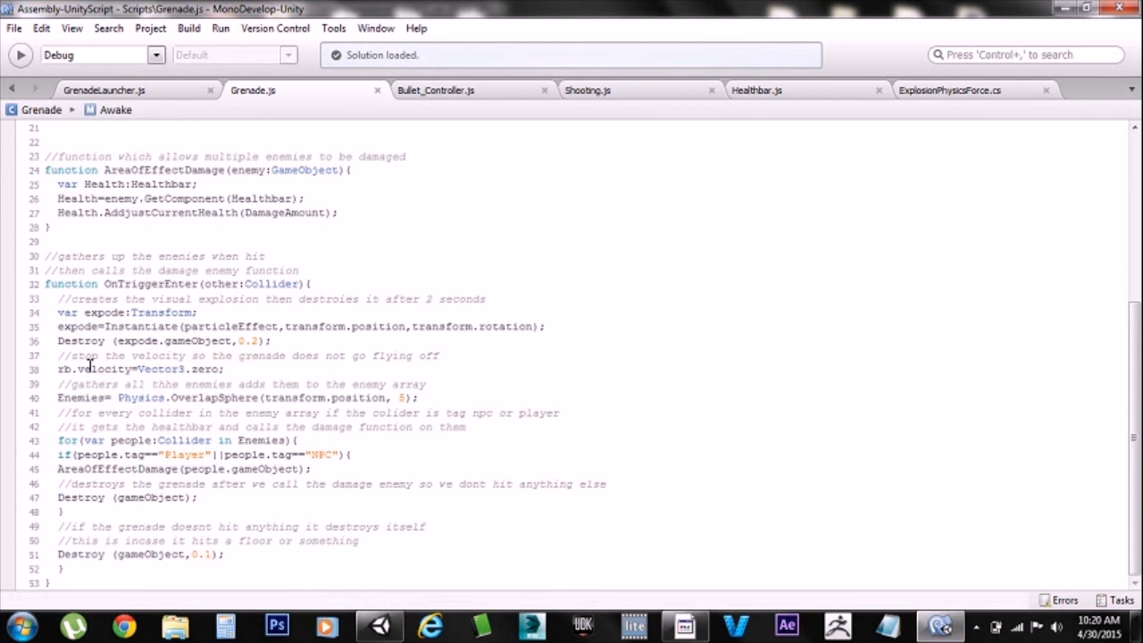
mouse_move(357, 421)
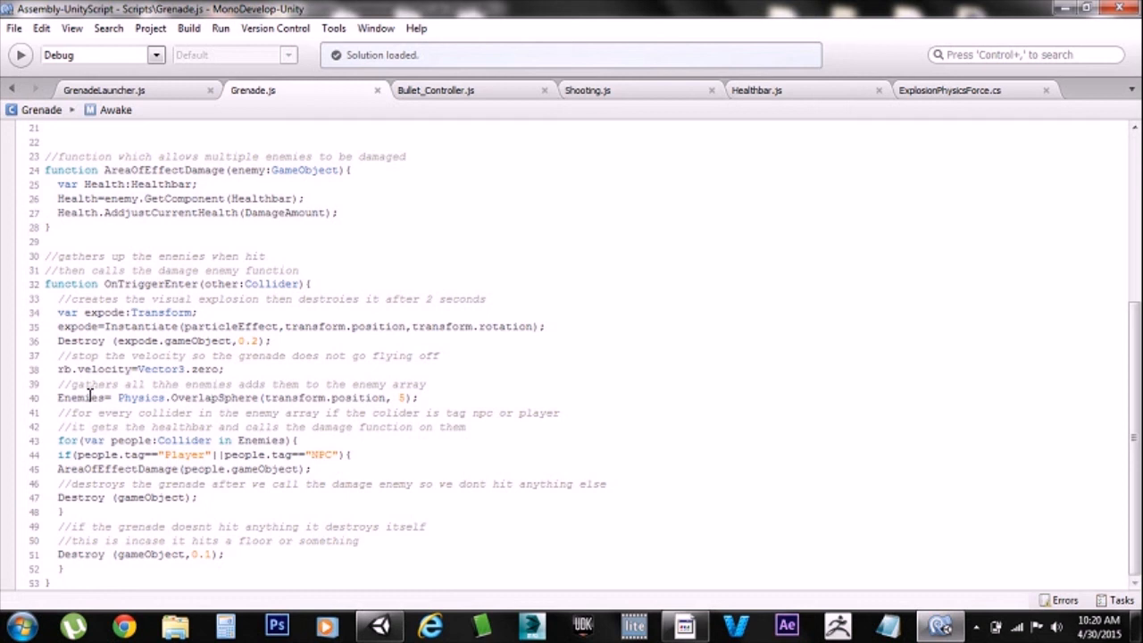
mouse_move(407, 271)
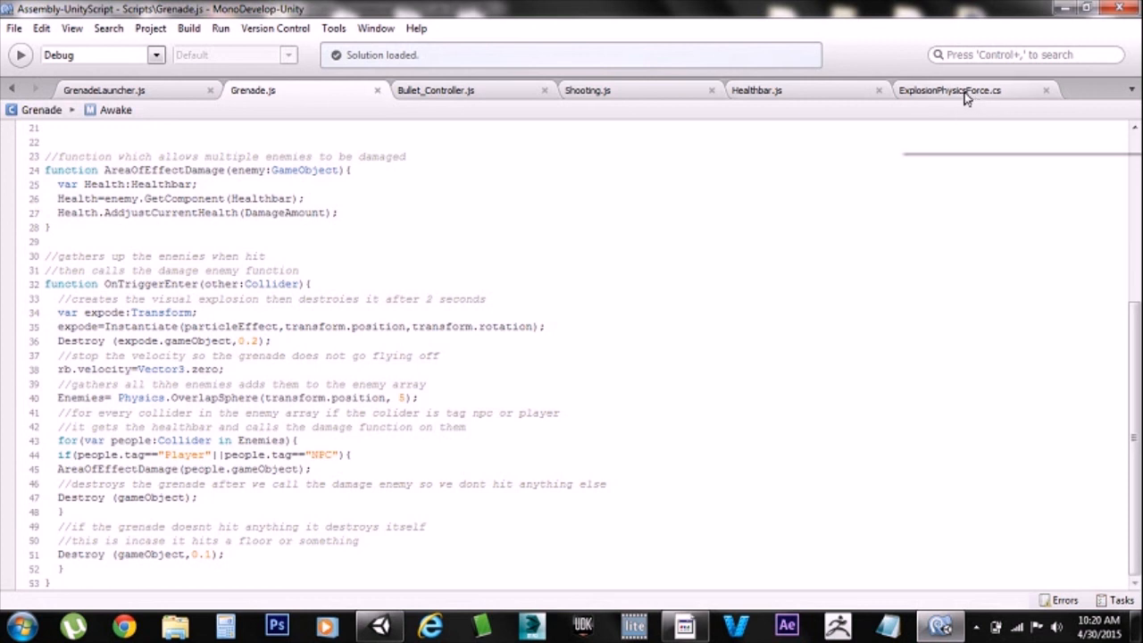
mouse_move(950, 90)
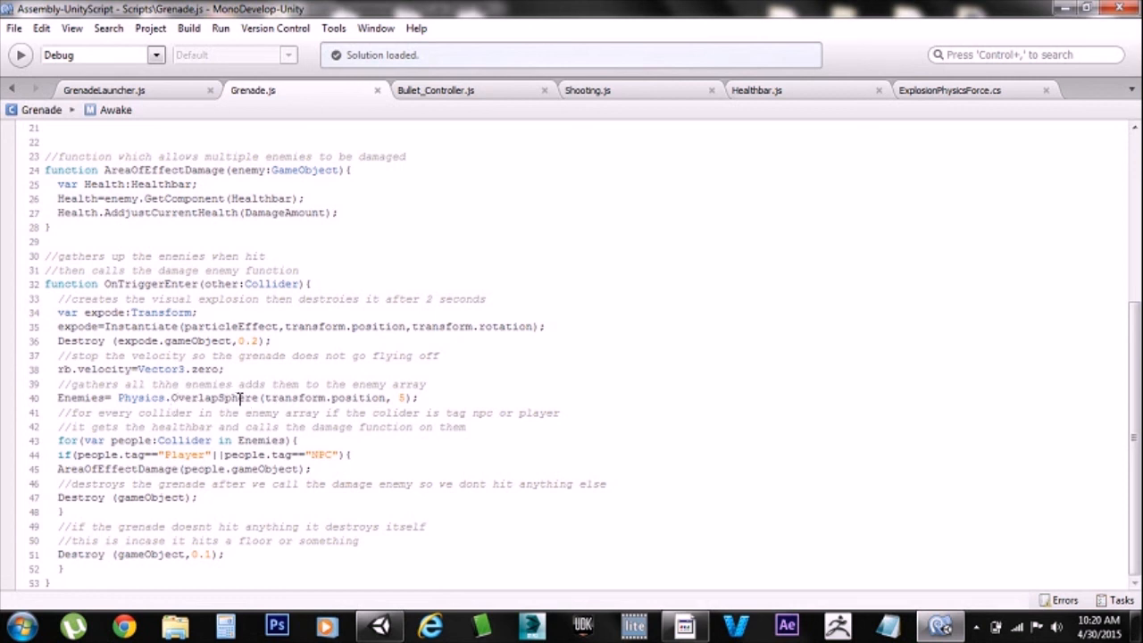
mouse_move(313, 397)
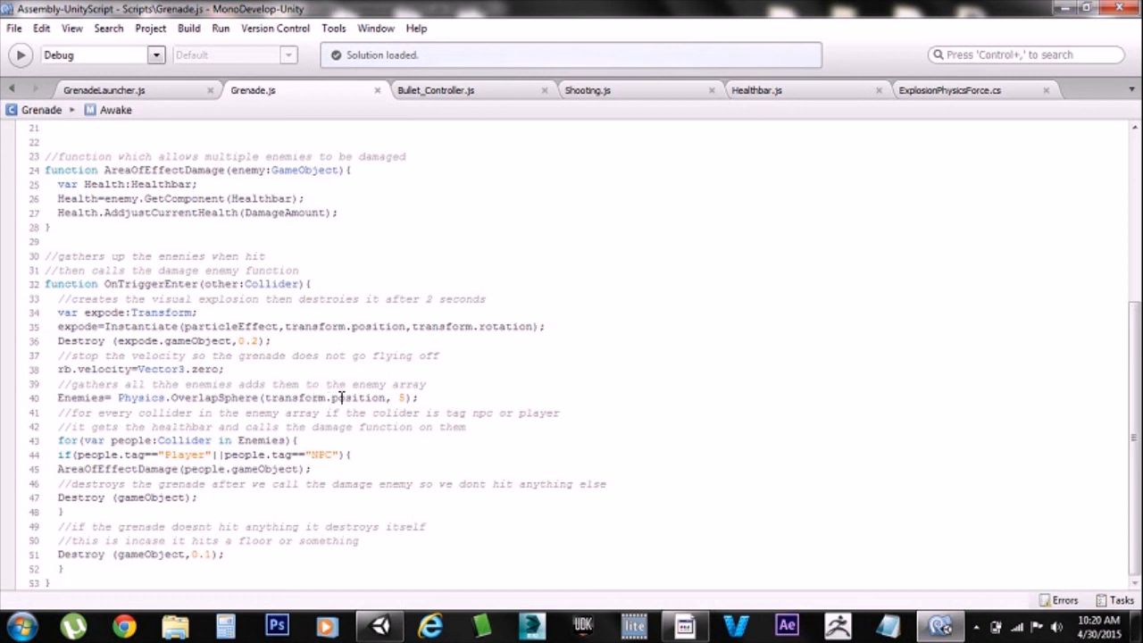
mouse_move(349, 384)
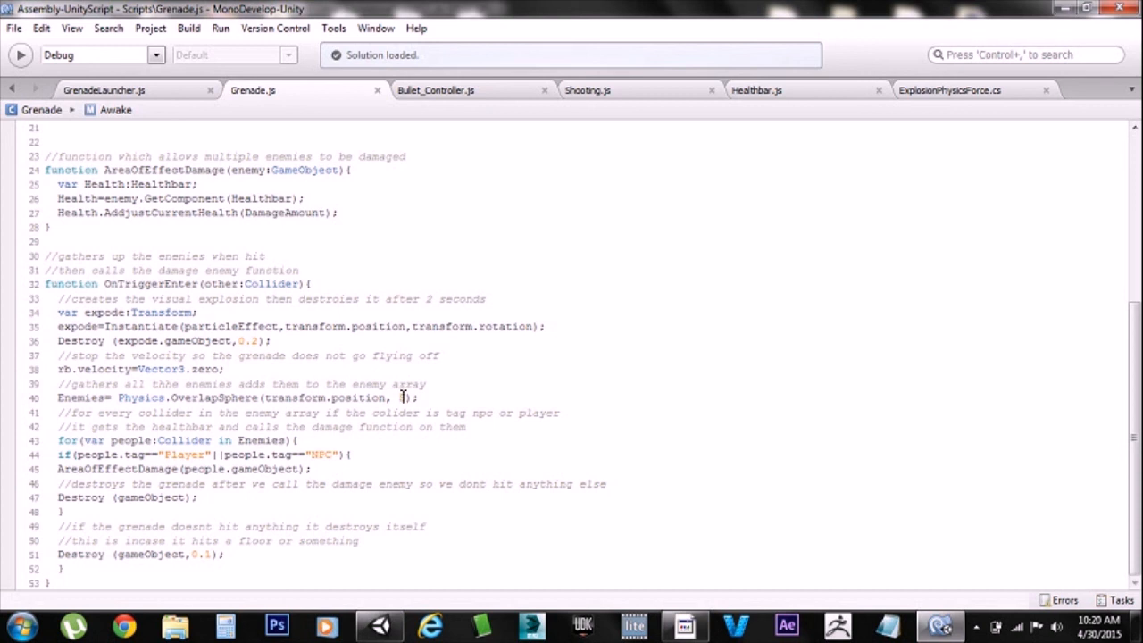
type("5")
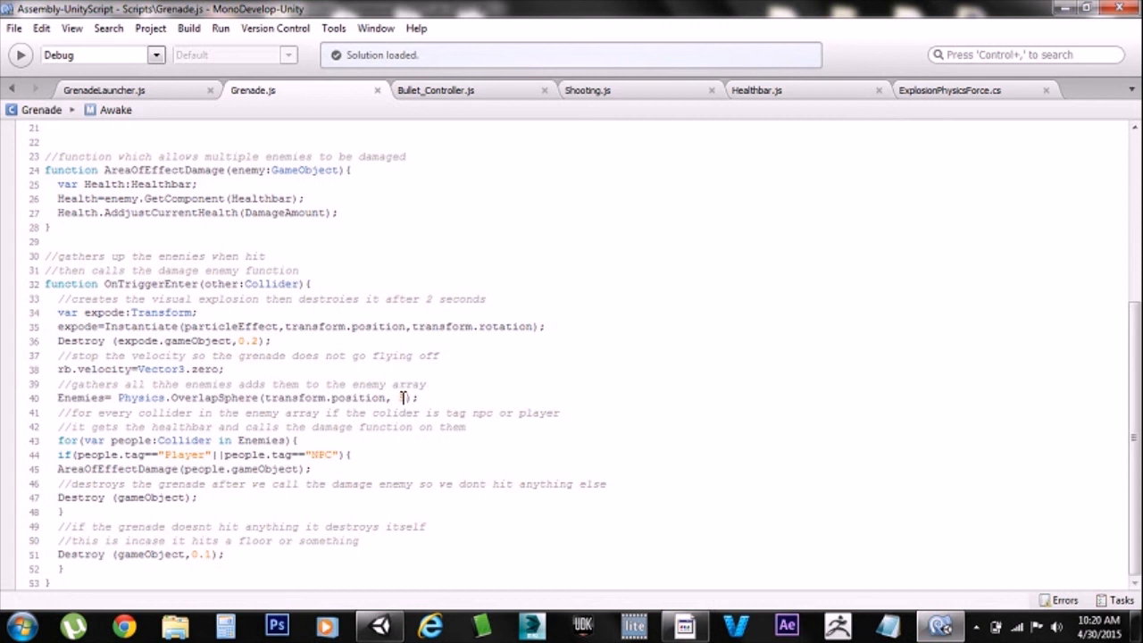
type("5")
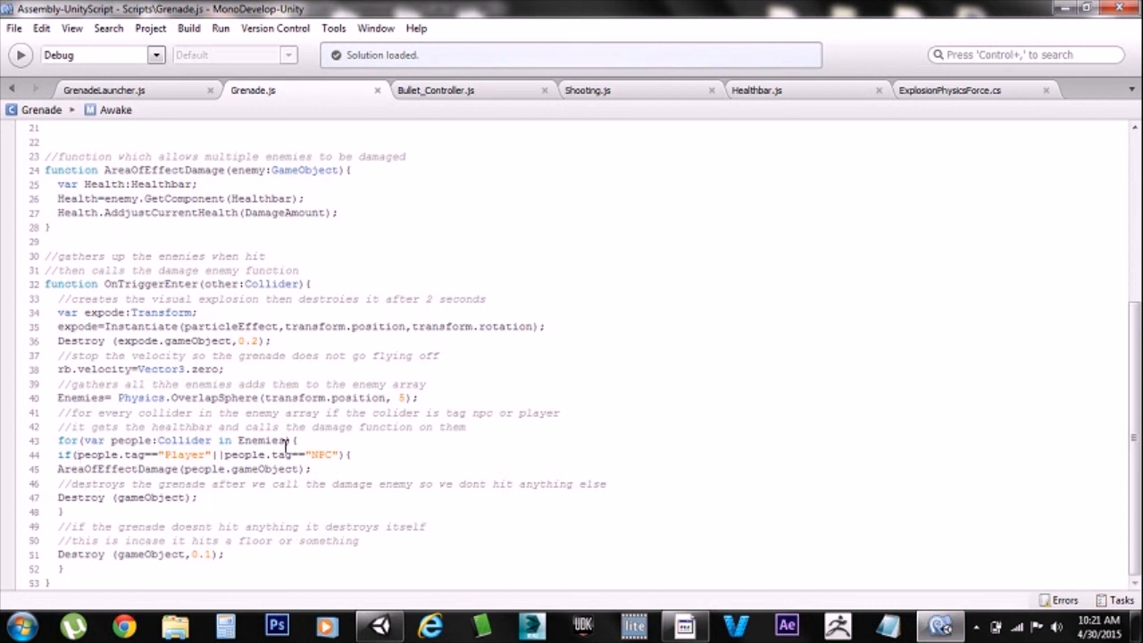
mouse_move(259, 437)
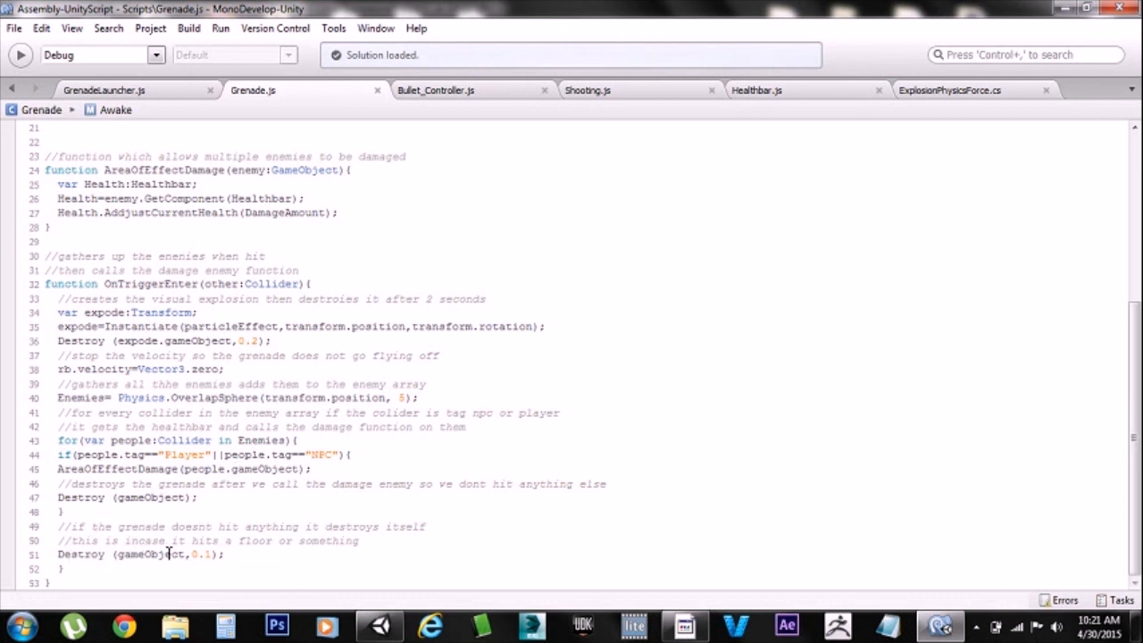
mouse_move(1136, 421)
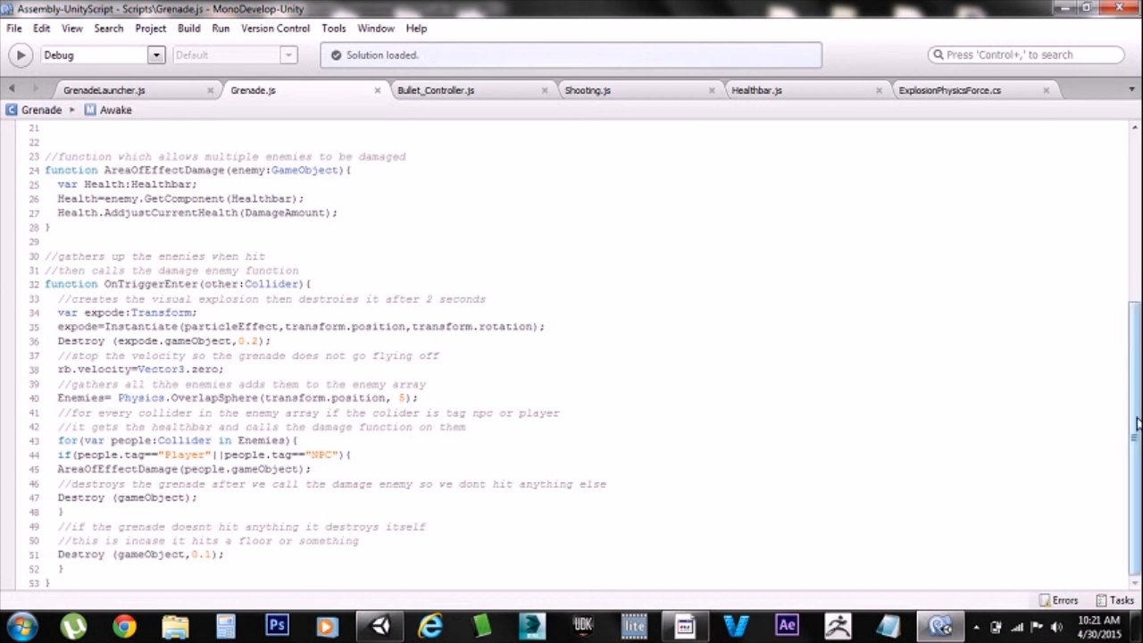